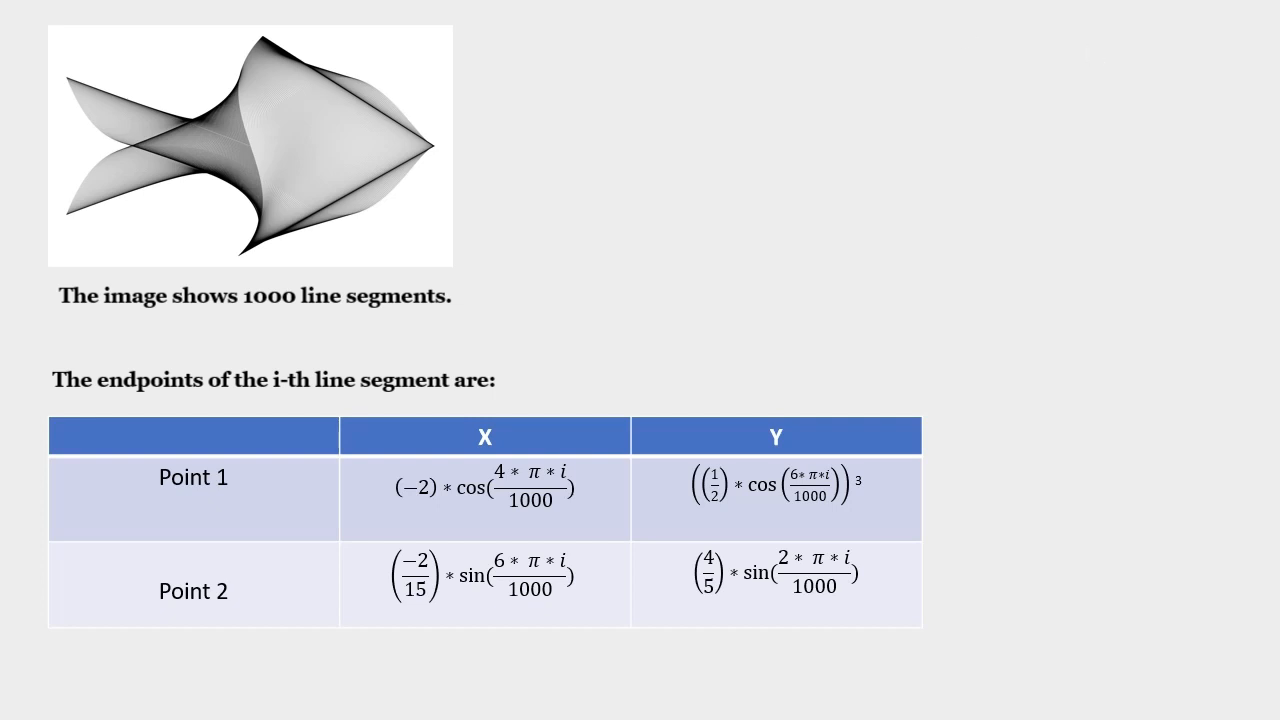
mouse_move(283, 512)
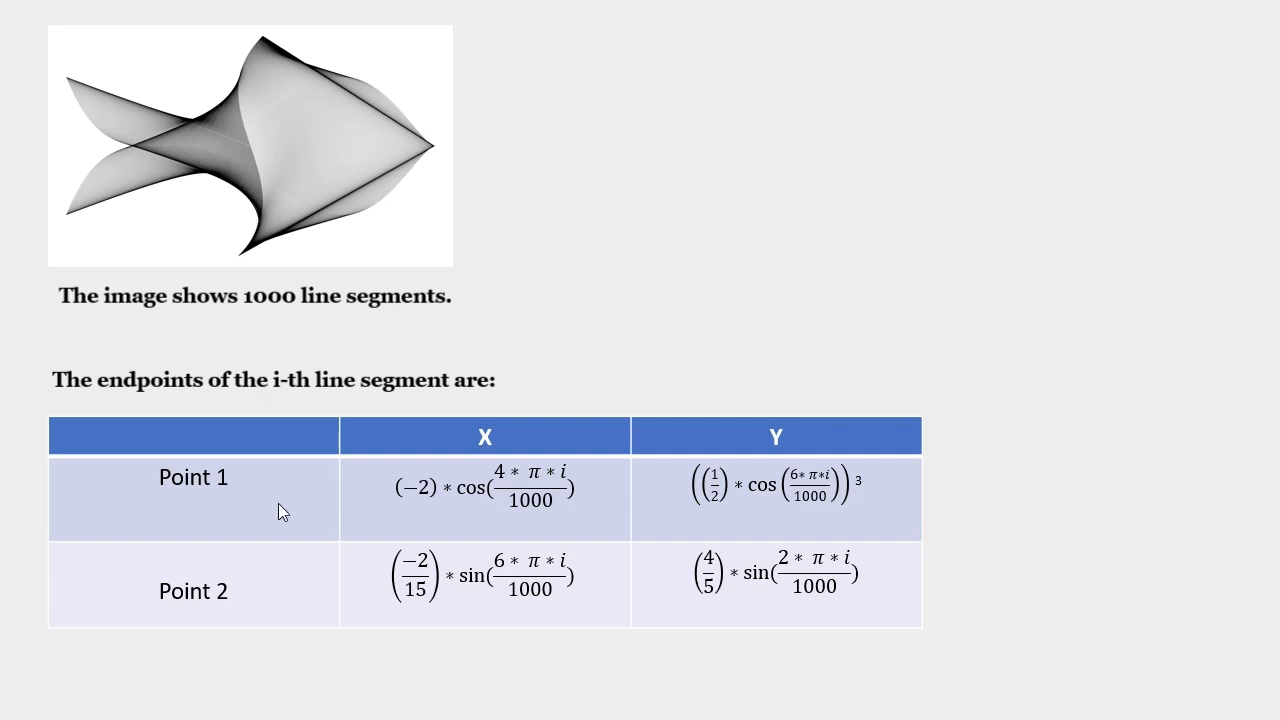
mouse_move(255, 494)
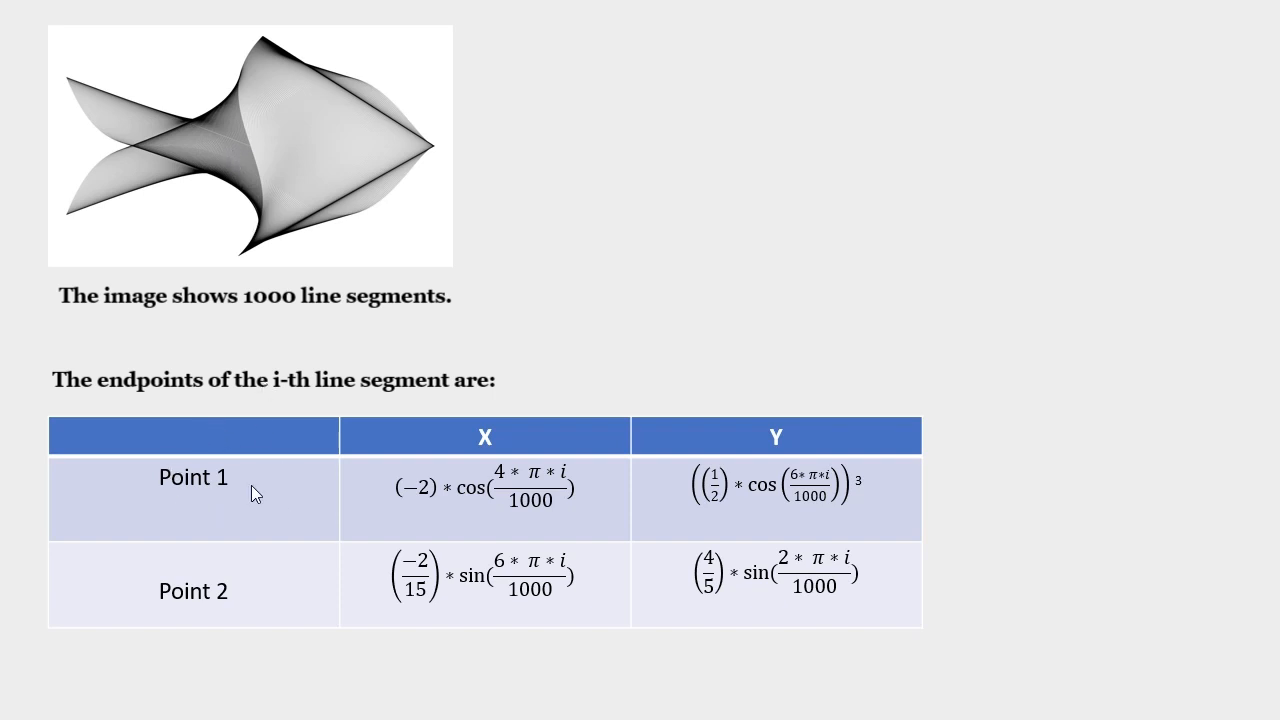
mouse_move(1150, 530)
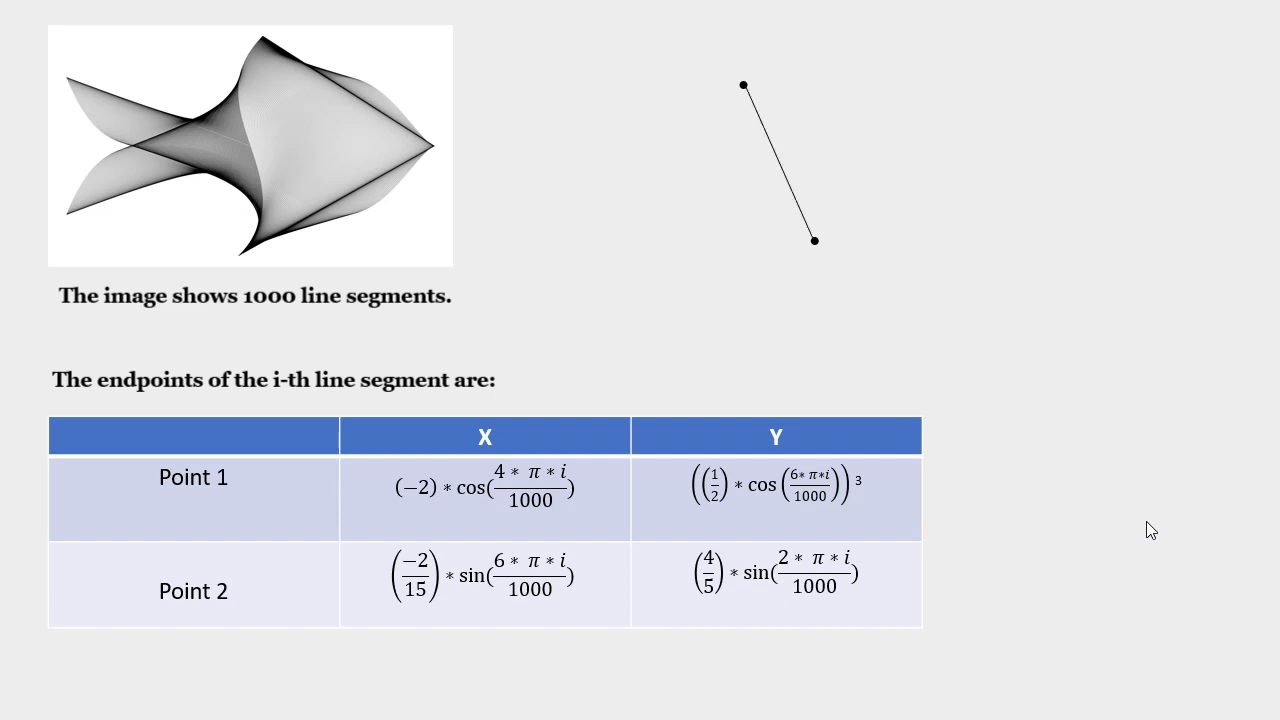
mouse_move(182, 207)
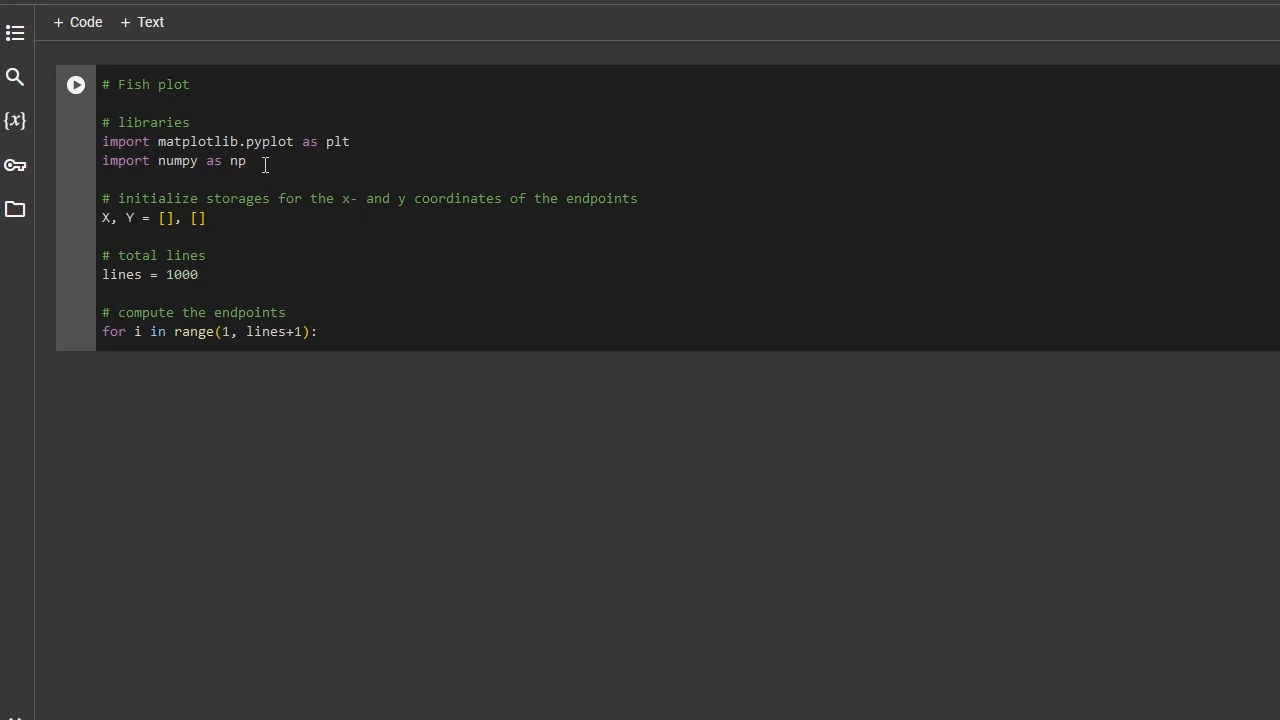
mouse_move(257, 164)
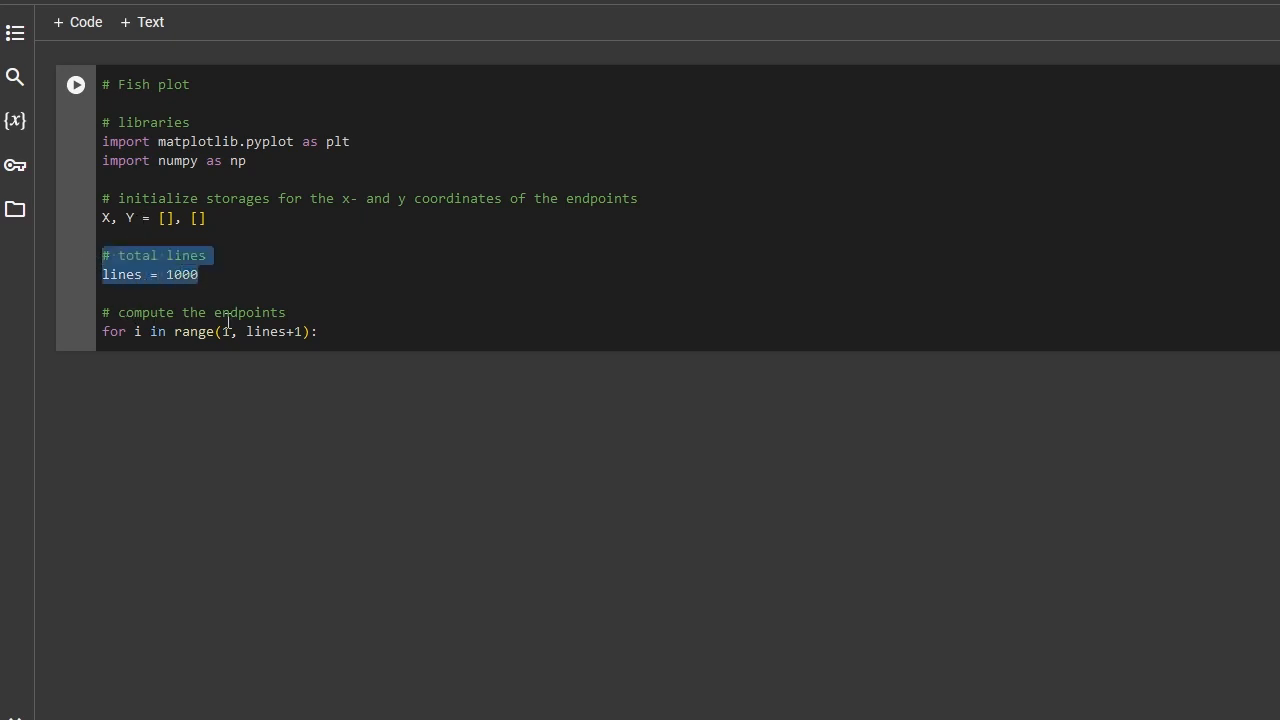
Step: Write the loop's x1, y1, x2 and y2 endpoint formulas with np.cos, np.sin and np.pi
left_click(340, 331)
type("x1 = -2 * np.cos((4 * np.pi")
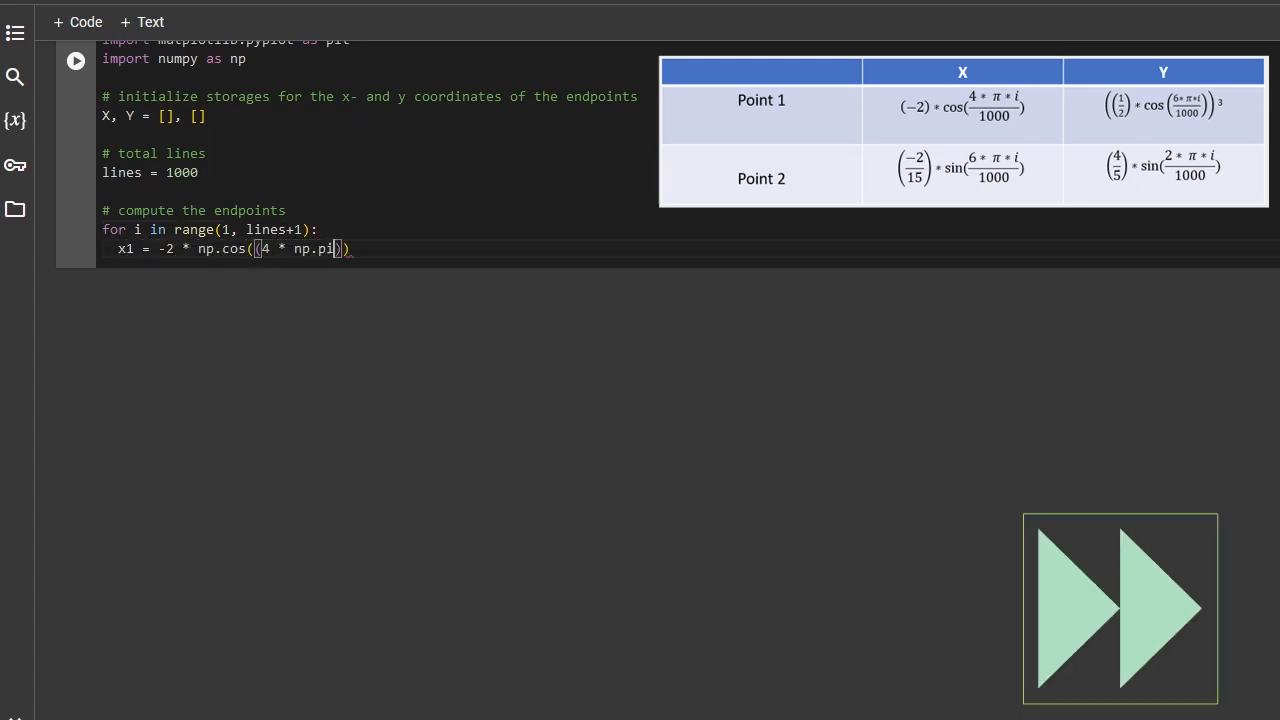
type("* i) / lines)")
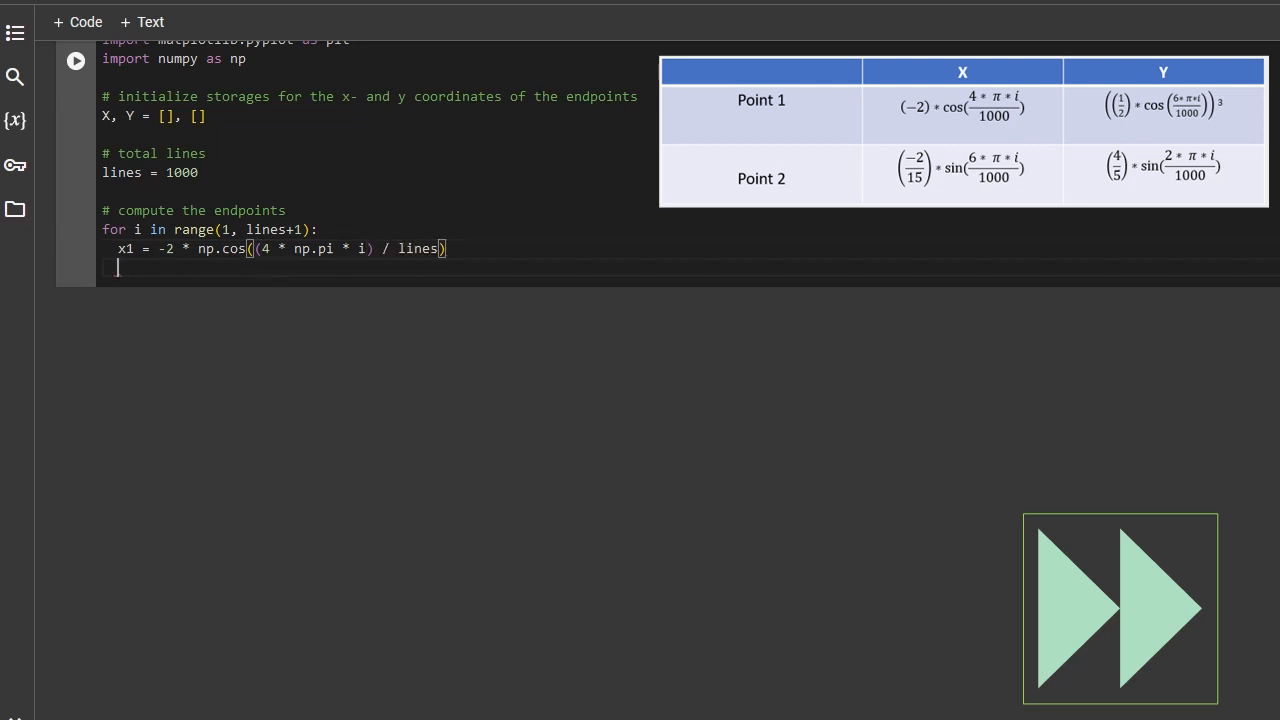
type("y1 = 0.5 * np.cos((6 * np.pi * i) / lines) ** 3")
type("x2 = (-2/15")
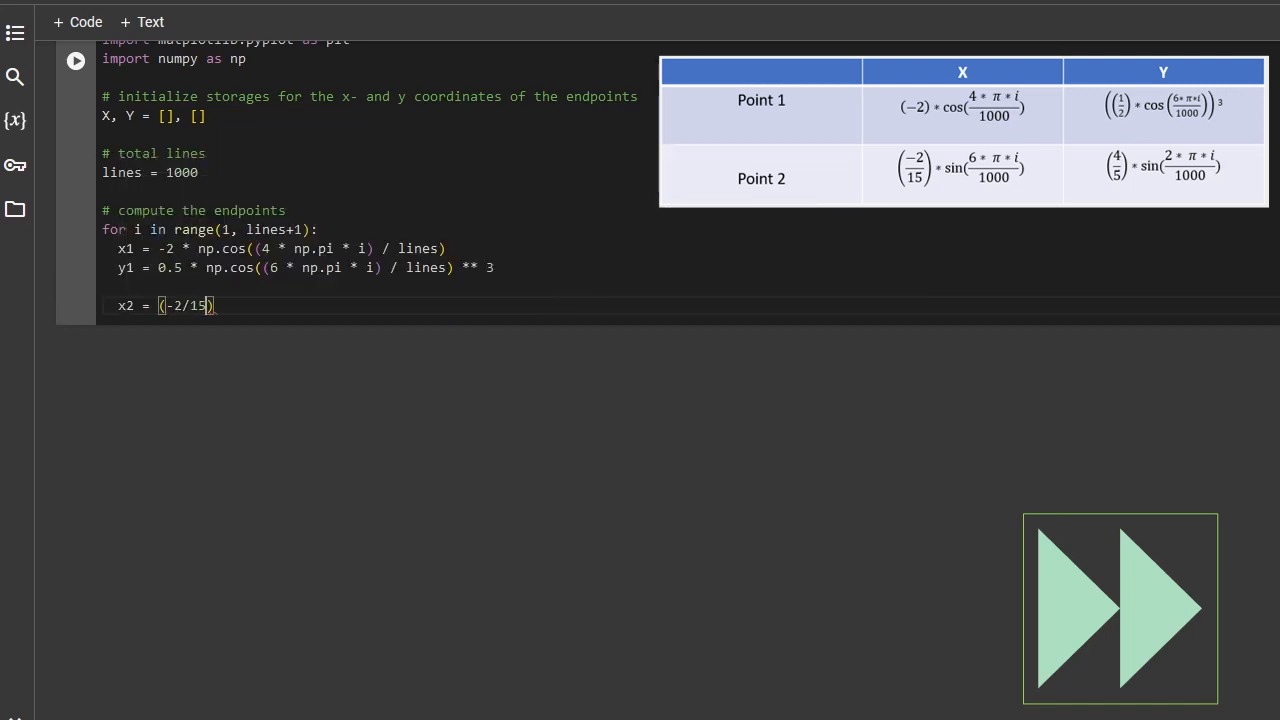
type("* np.sin((6 * np.pi * i) / lines)")
type("y2 =")
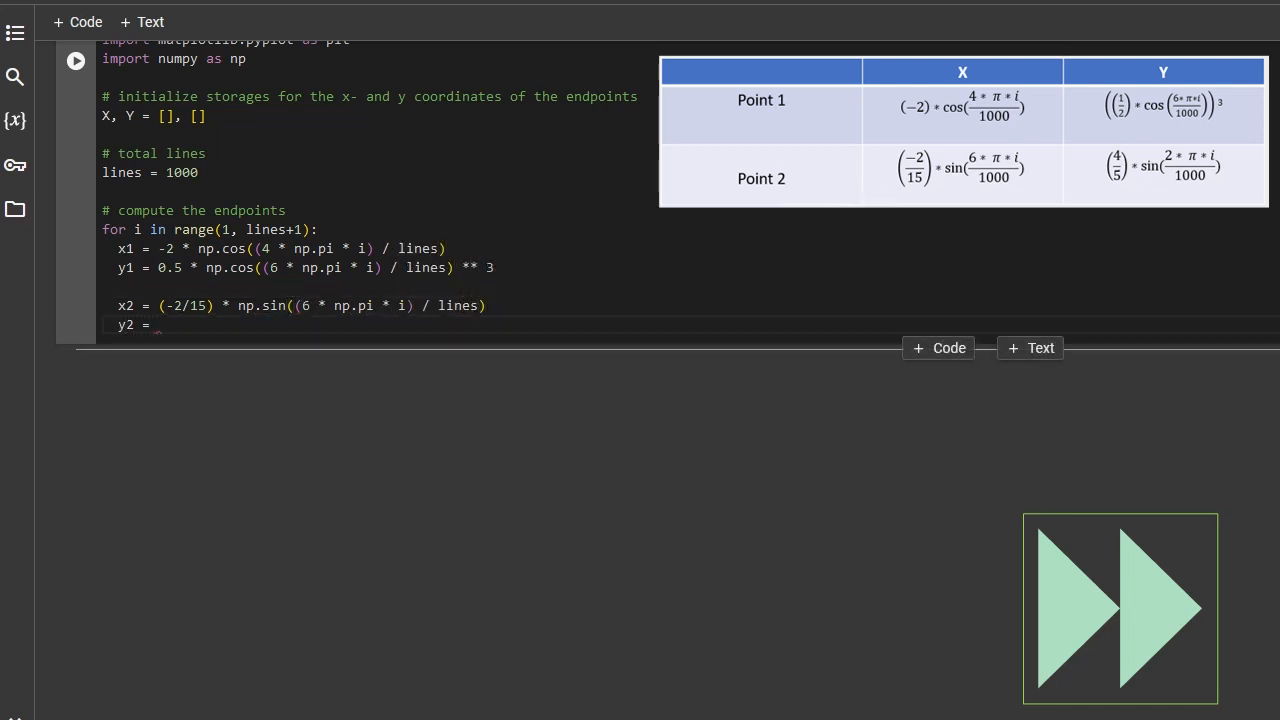
type("(4/5) * np.sin((2 * np.pi * i) / lines")
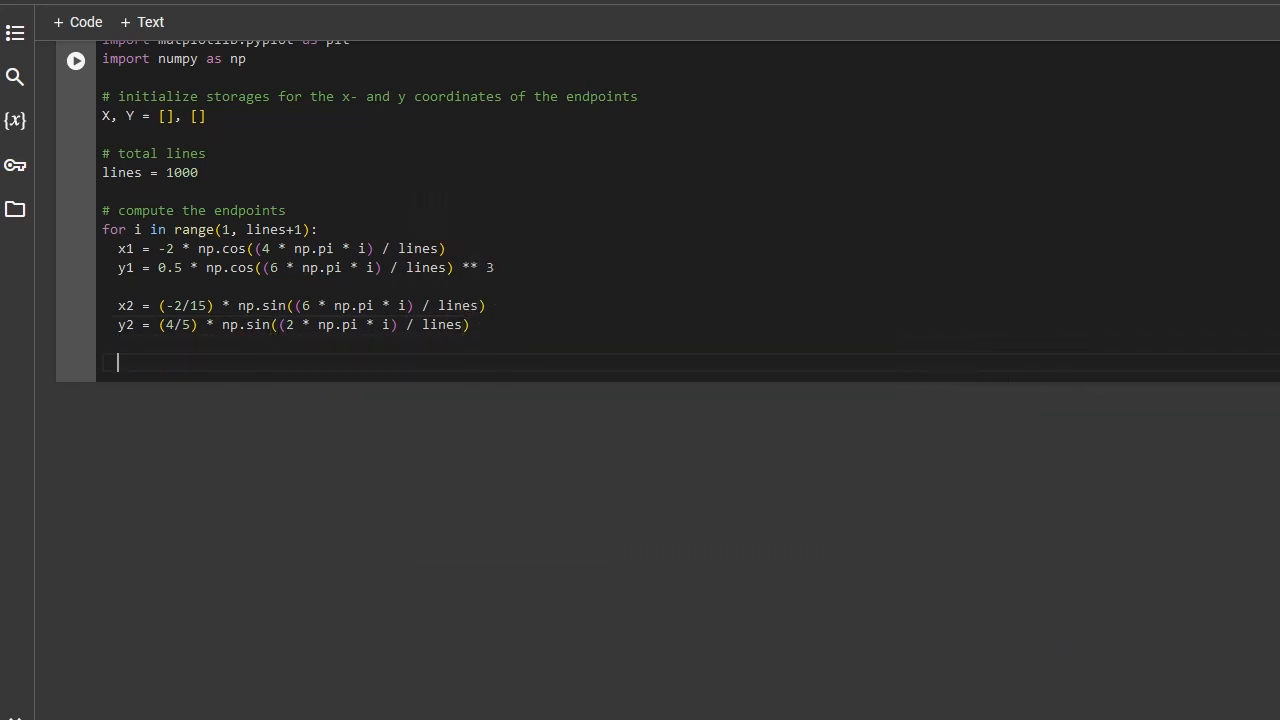
Step: Under a '# update the containers' comment, extend X with [x1, x2] and Y with [y1, y2]
type("# update the co")
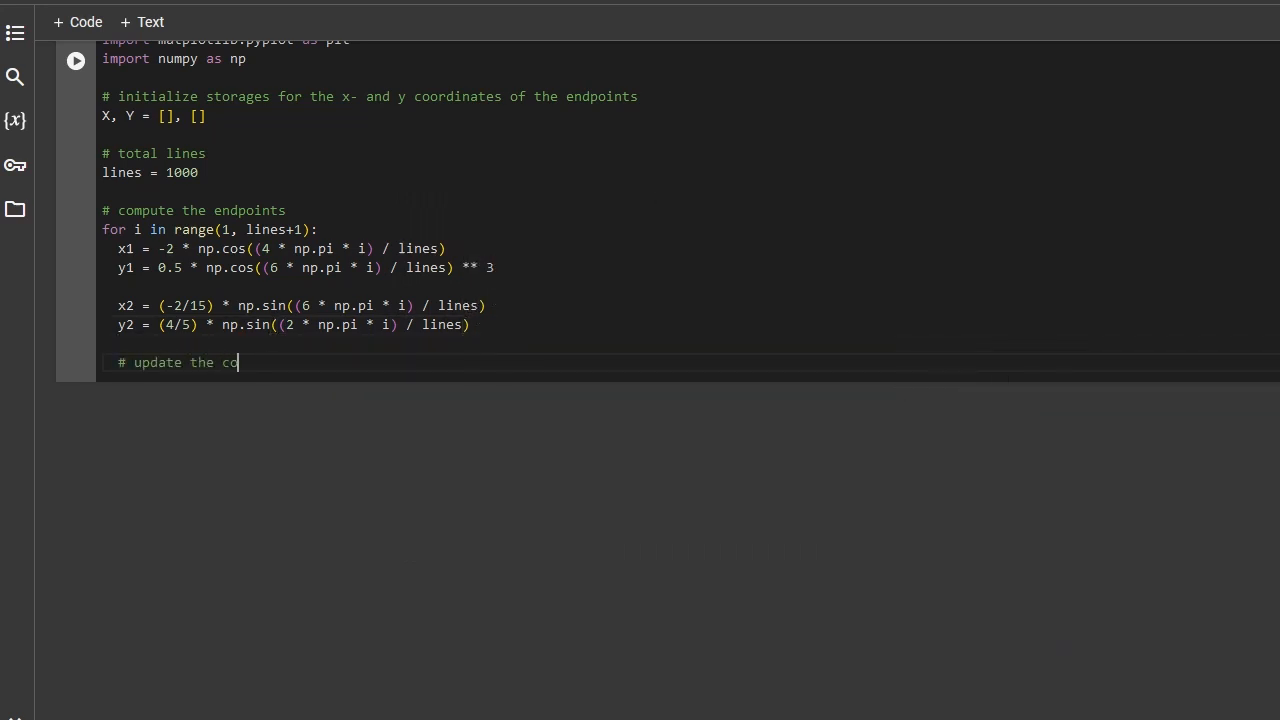
type("ntainers")
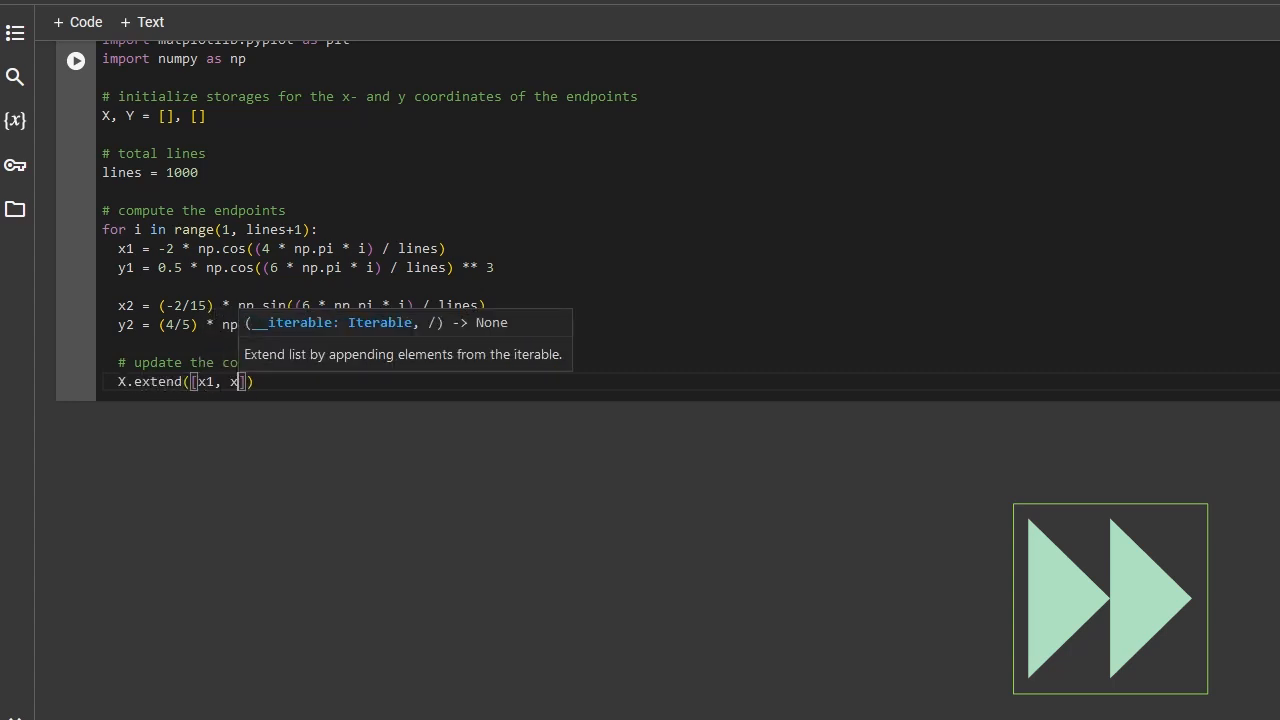
type("Y.extend([y1, y2")
type("#")
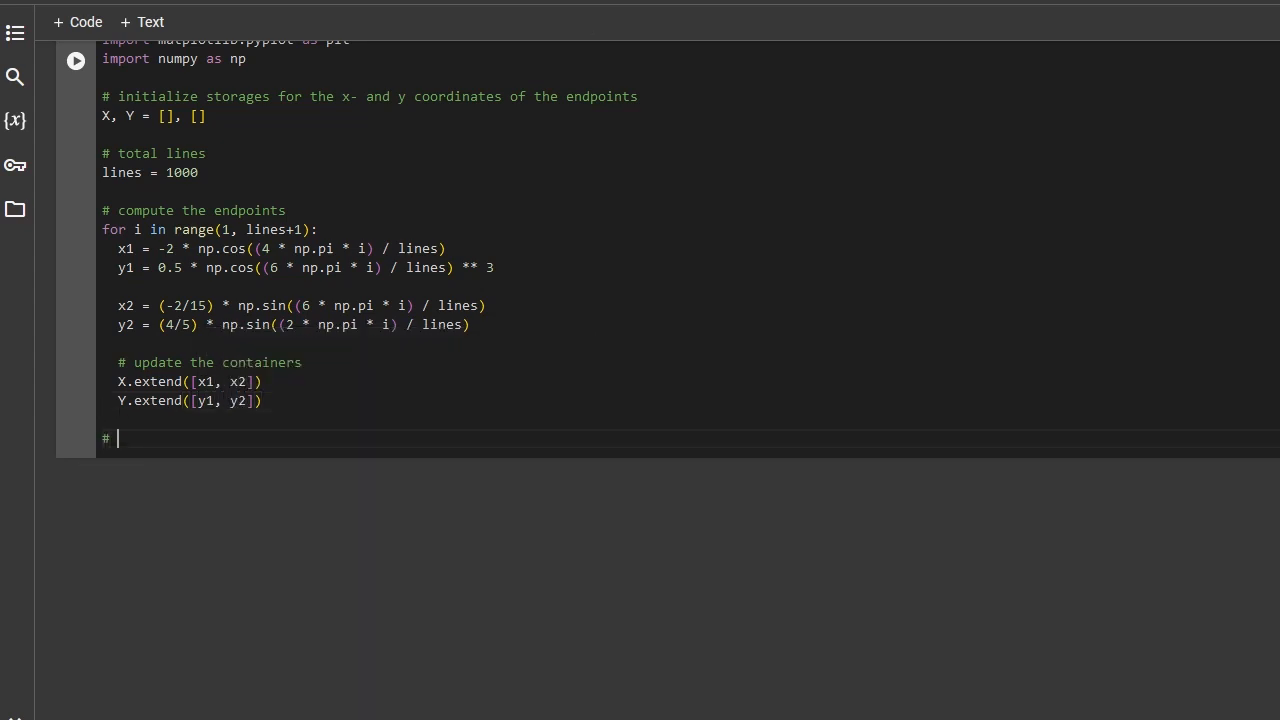
Step: Add a 'plot the line segments' block: 10×6 figure, X–Y lines at linewidth 0.1 in black, plt.show()
type("plot the l")
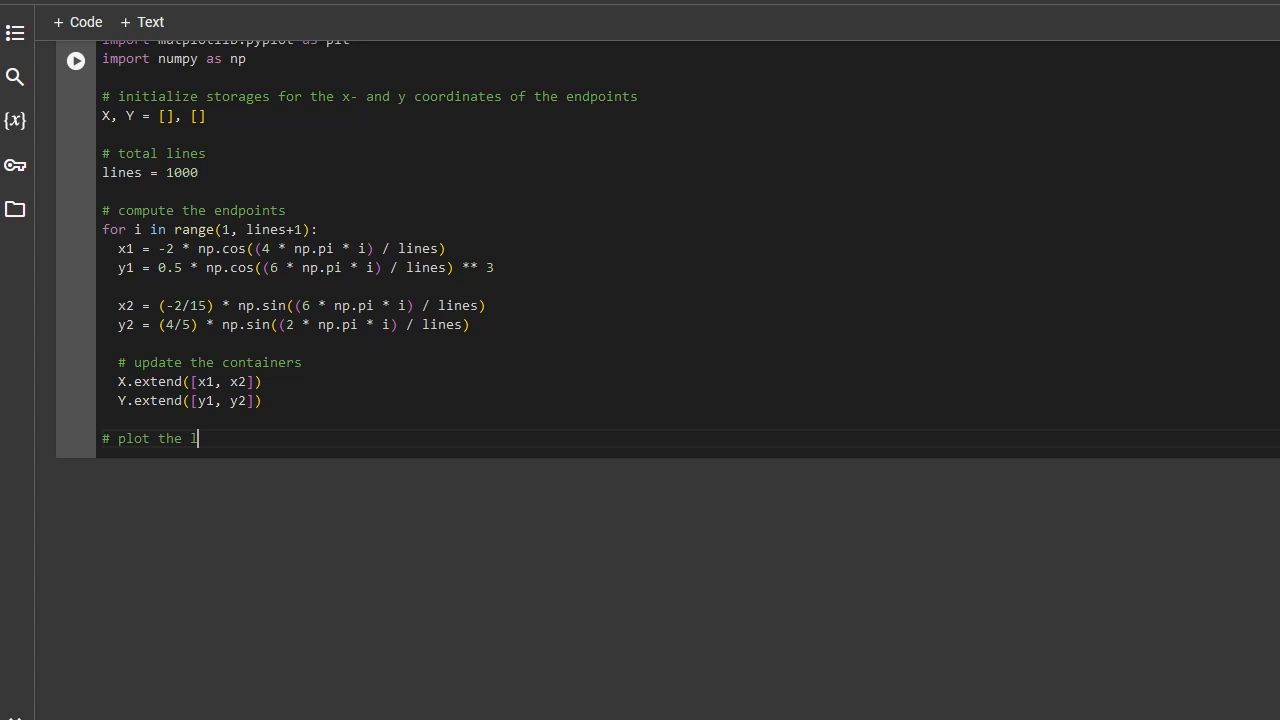
type("ine segments")
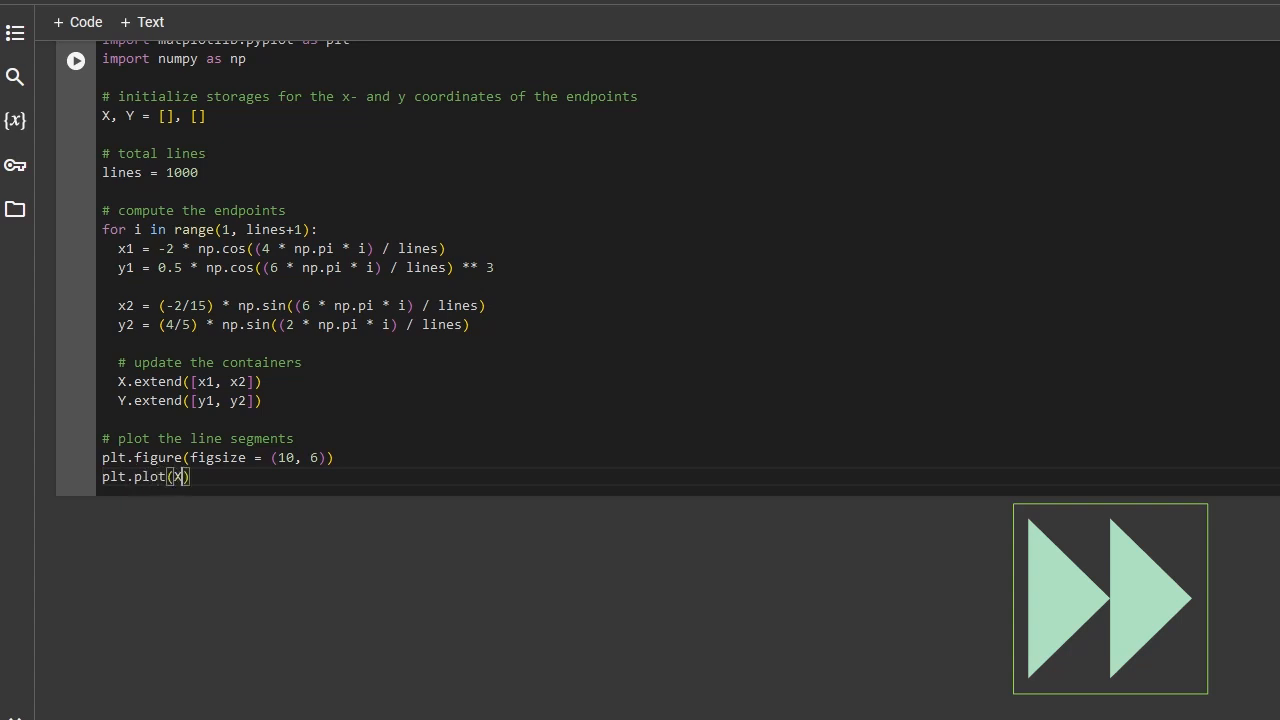
type(", Y, linewidth =")
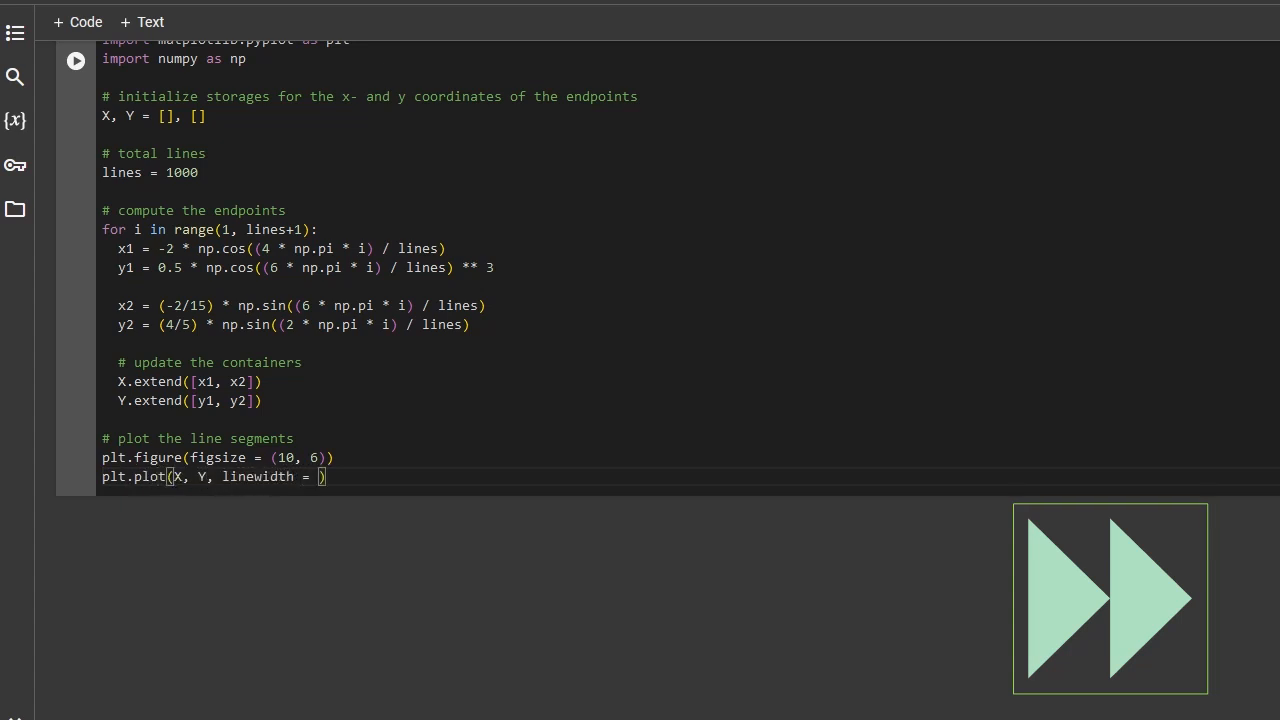
type("0.1, color = 'black'")
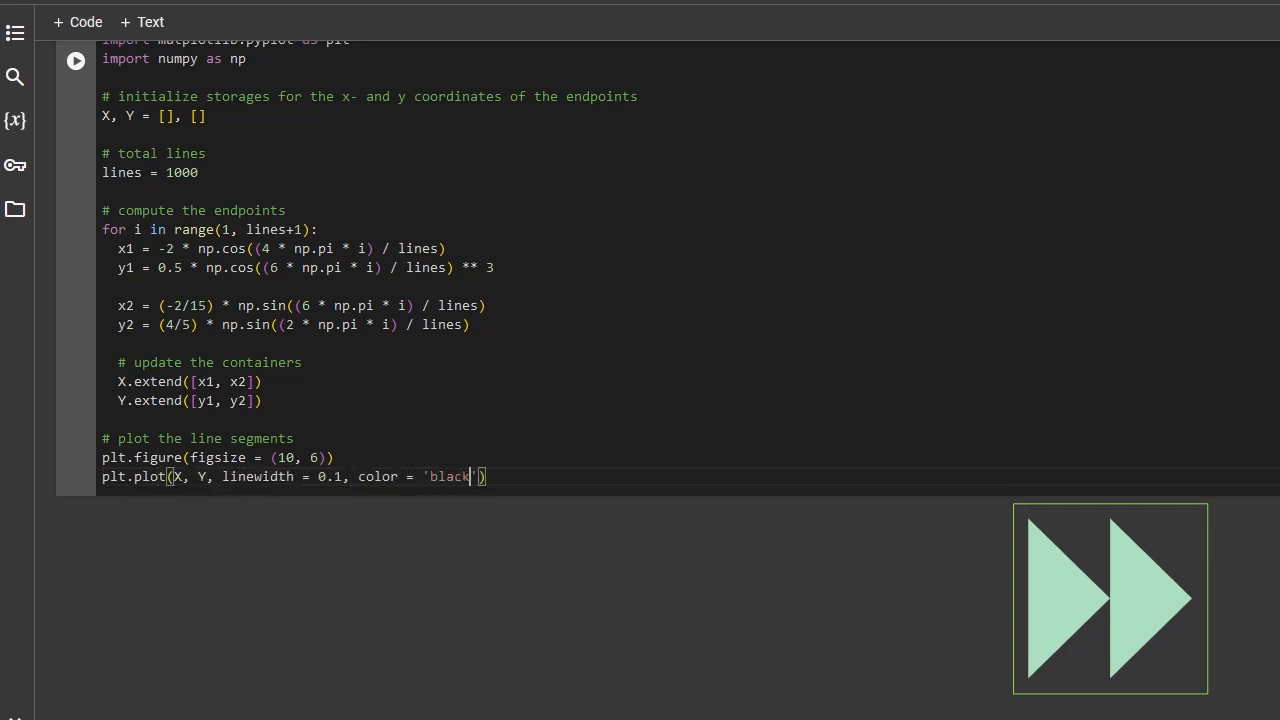
type("plt.show()")
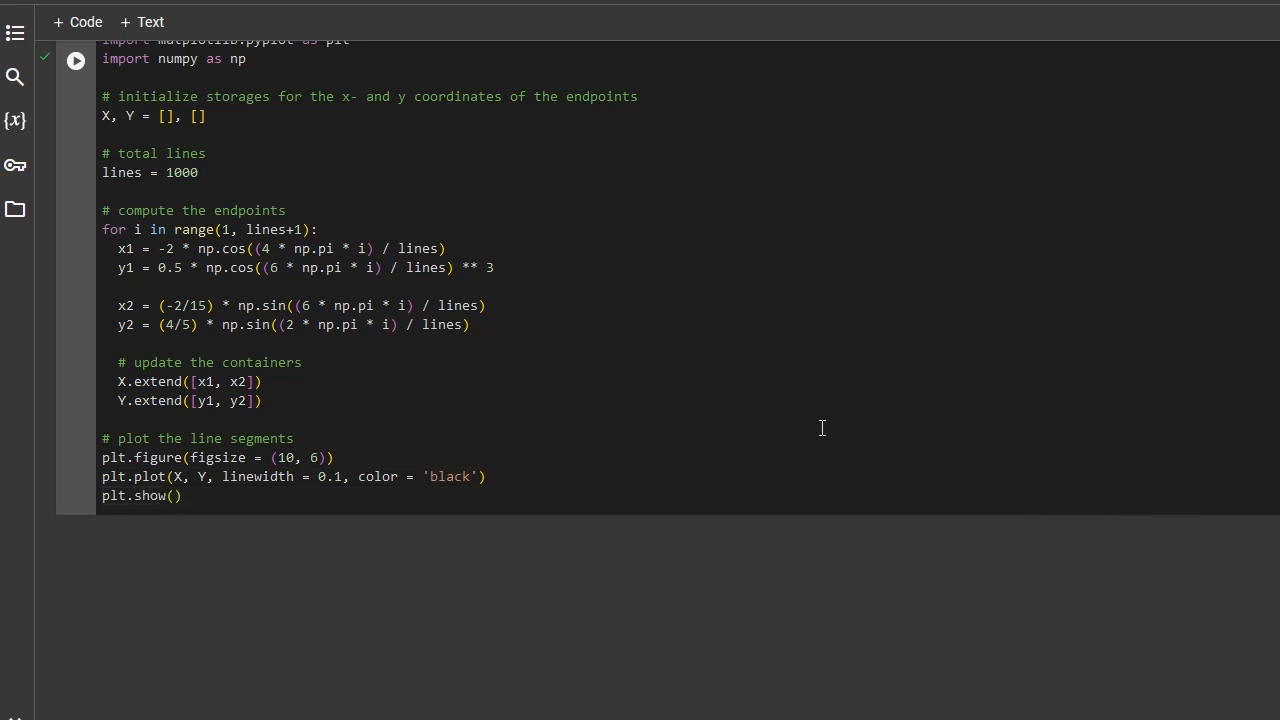
left_click(221, 476)
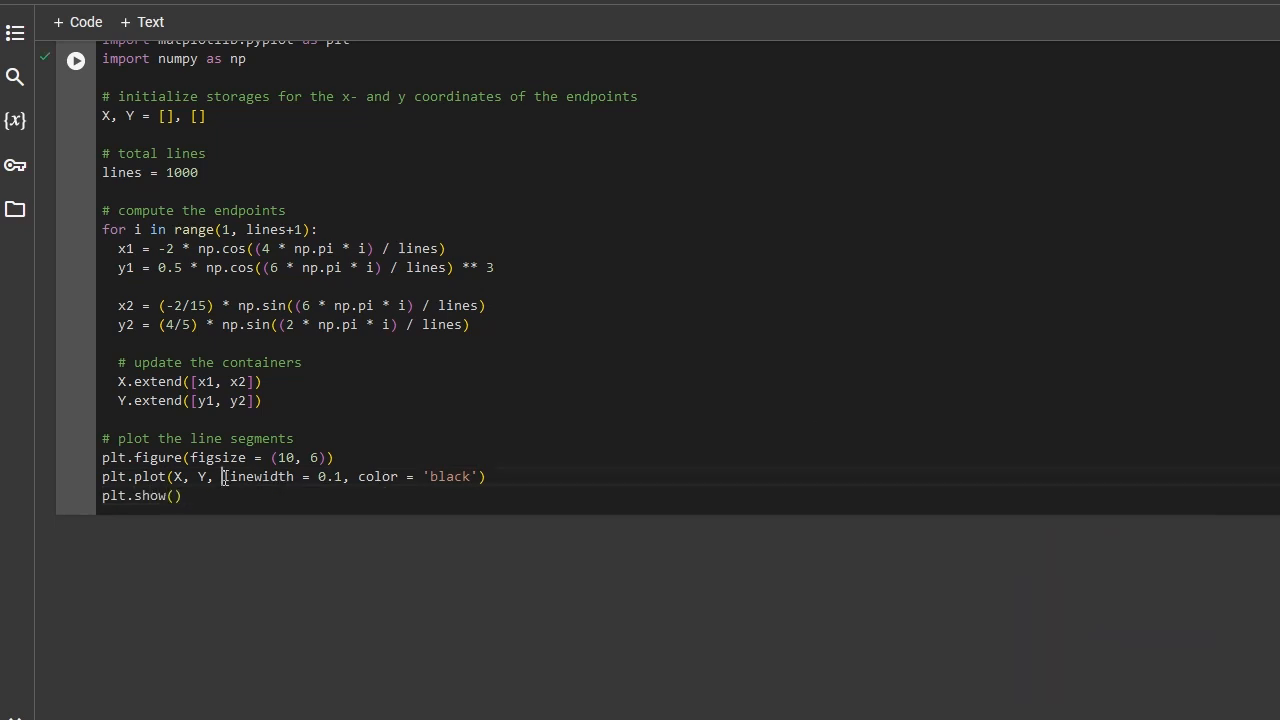
left_click_drag(222, 476, 342, 476)
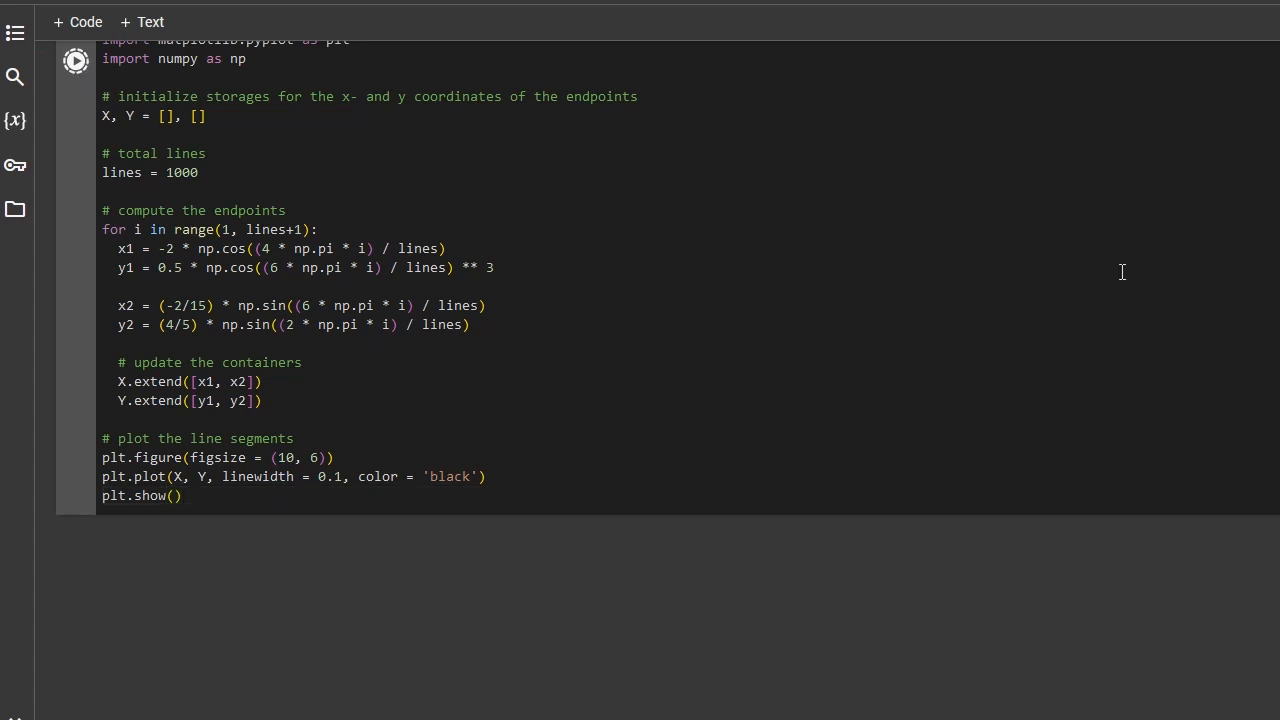
Step: Run the cell to draw the black string-art fish
left_click(76, 60)
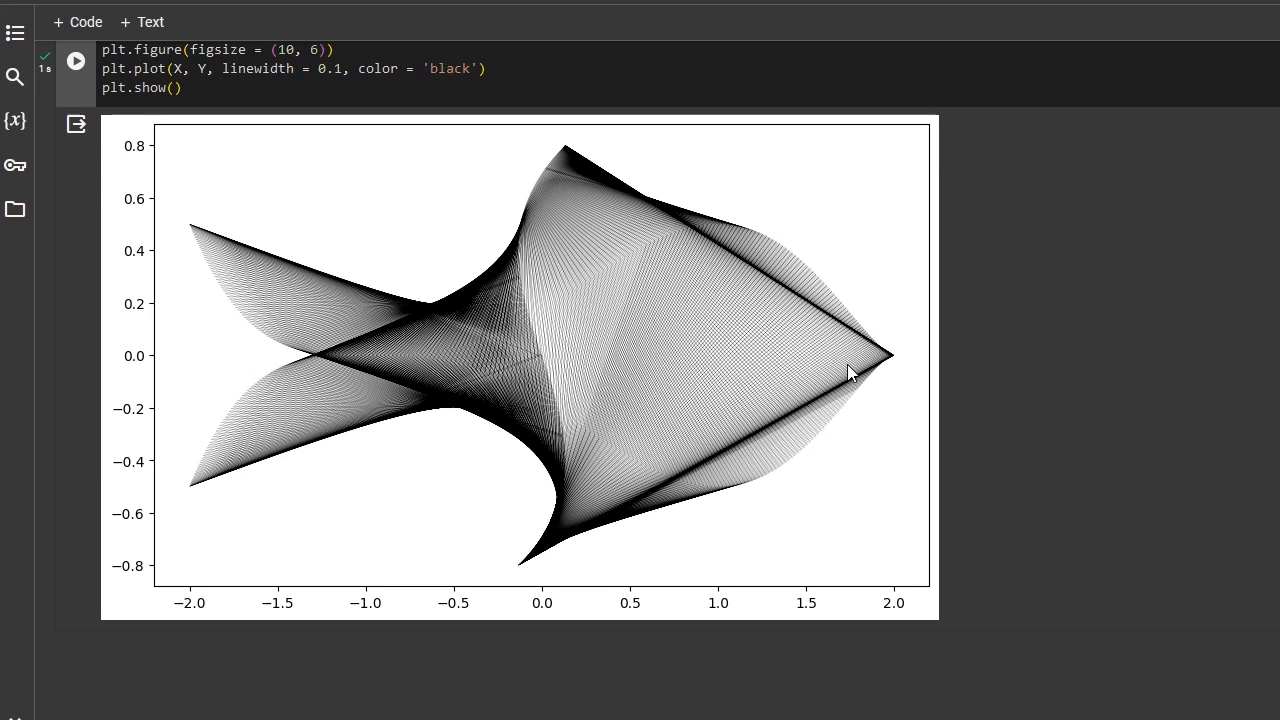
mouse_move(723, 402)
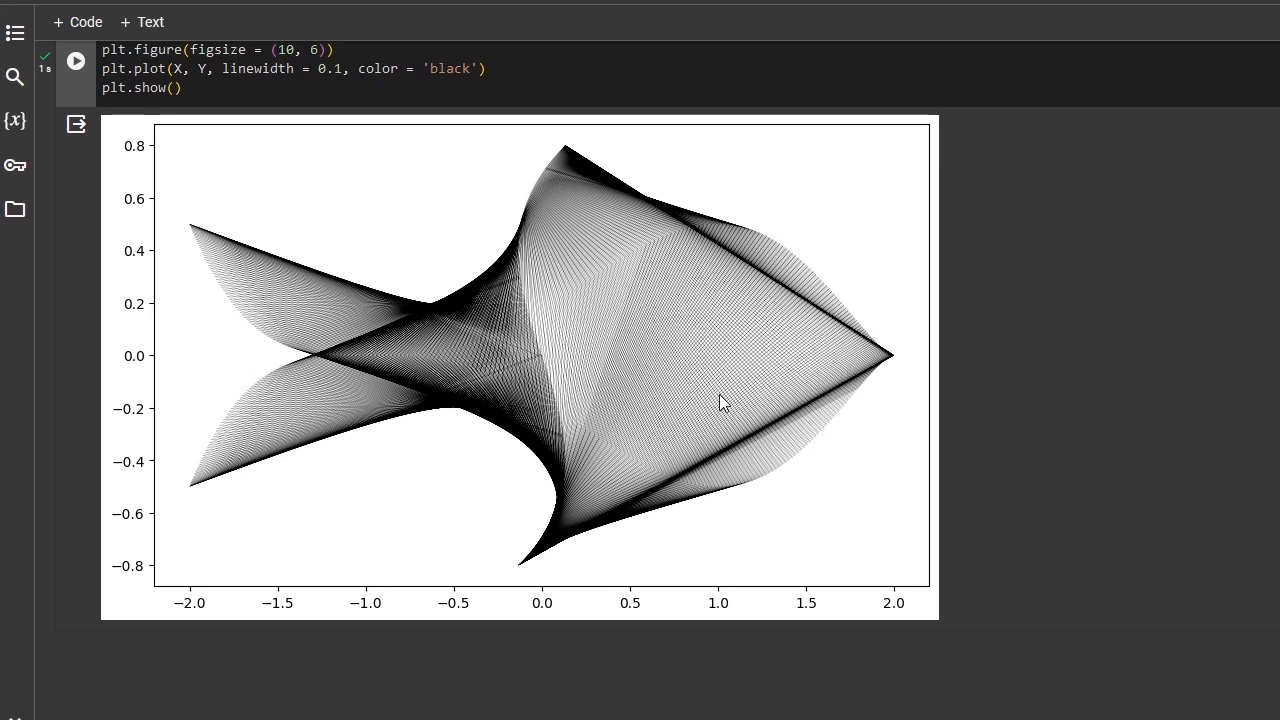
mouse_move(705, 393)
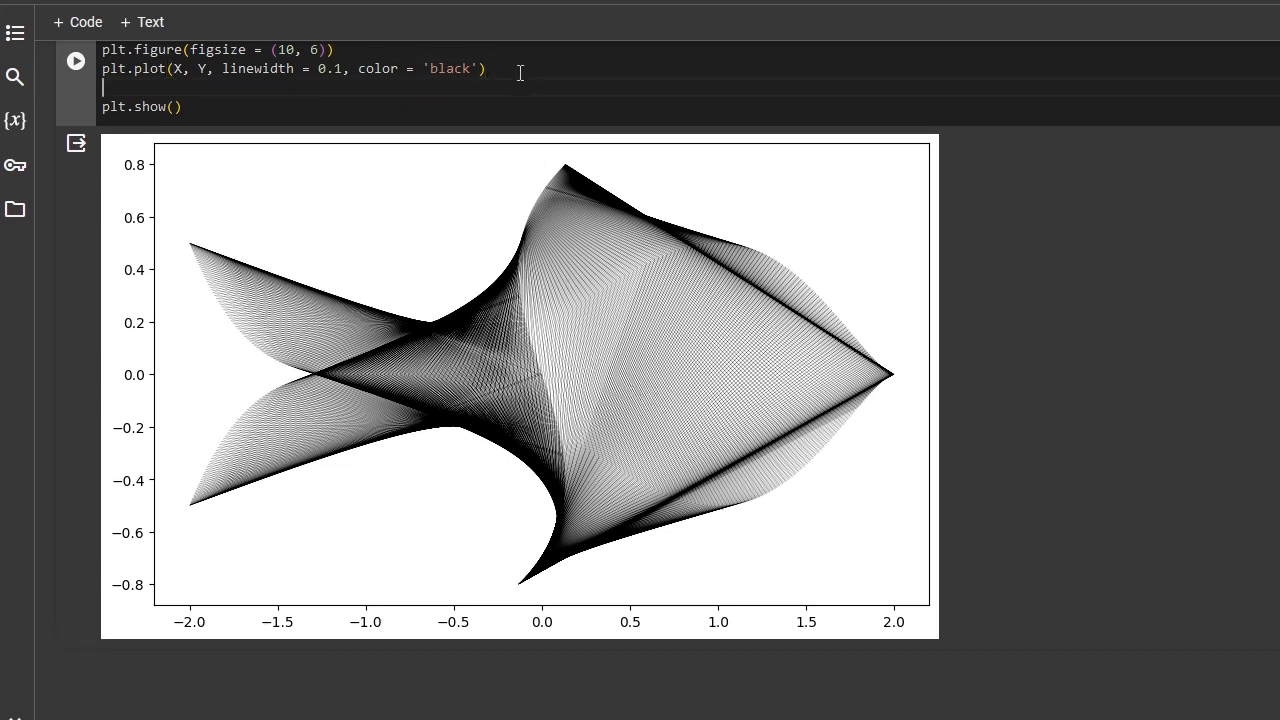
type("plt.axis()")
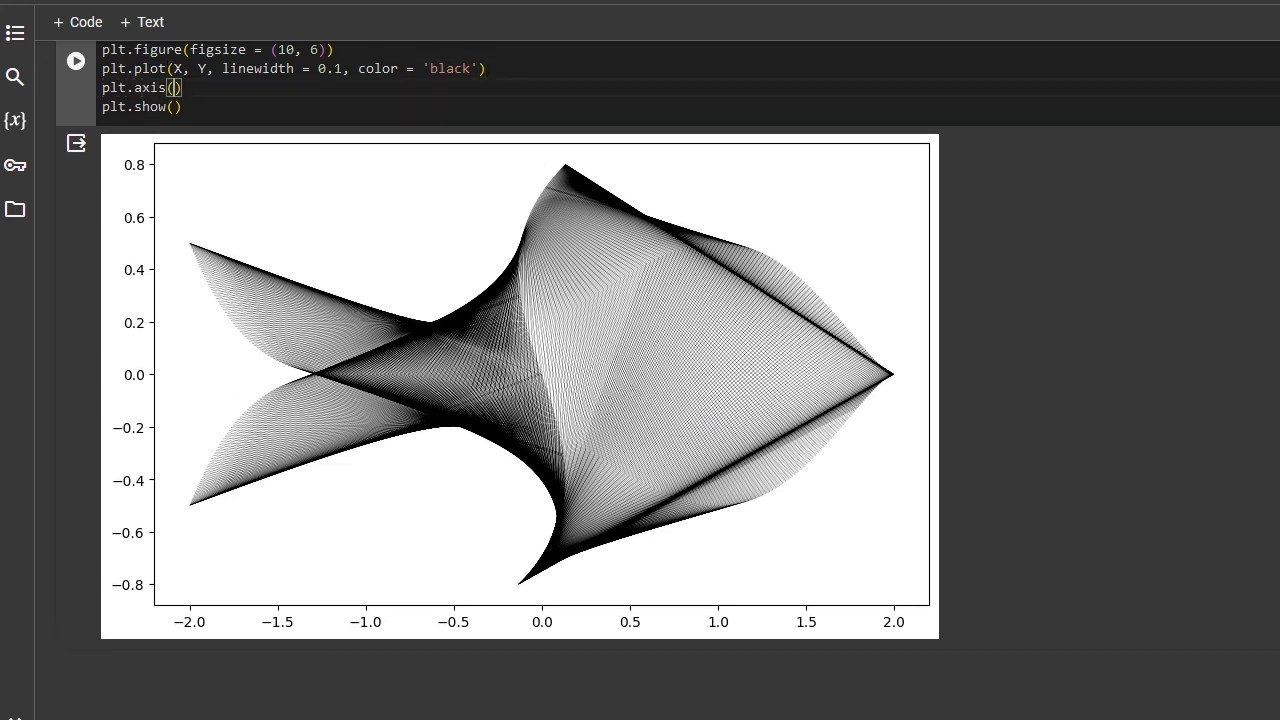
type("'off'")
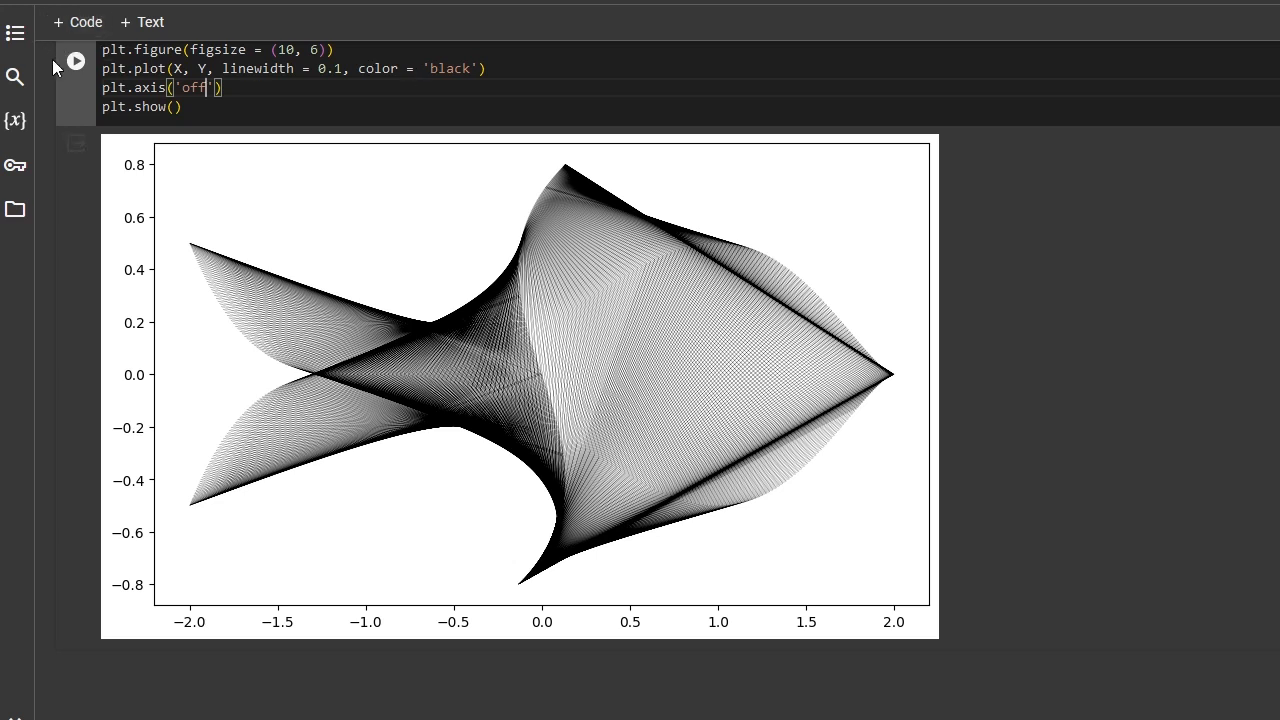
left_click(75, 61)
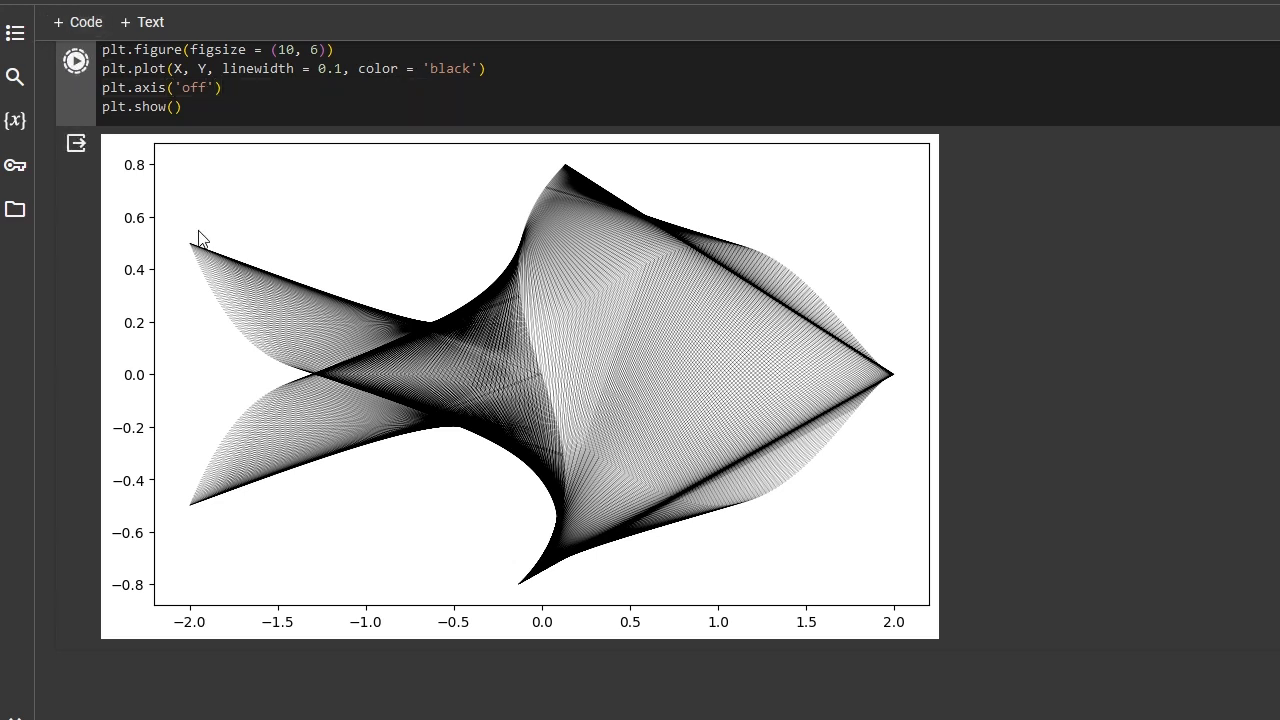
left_click(76, 60)
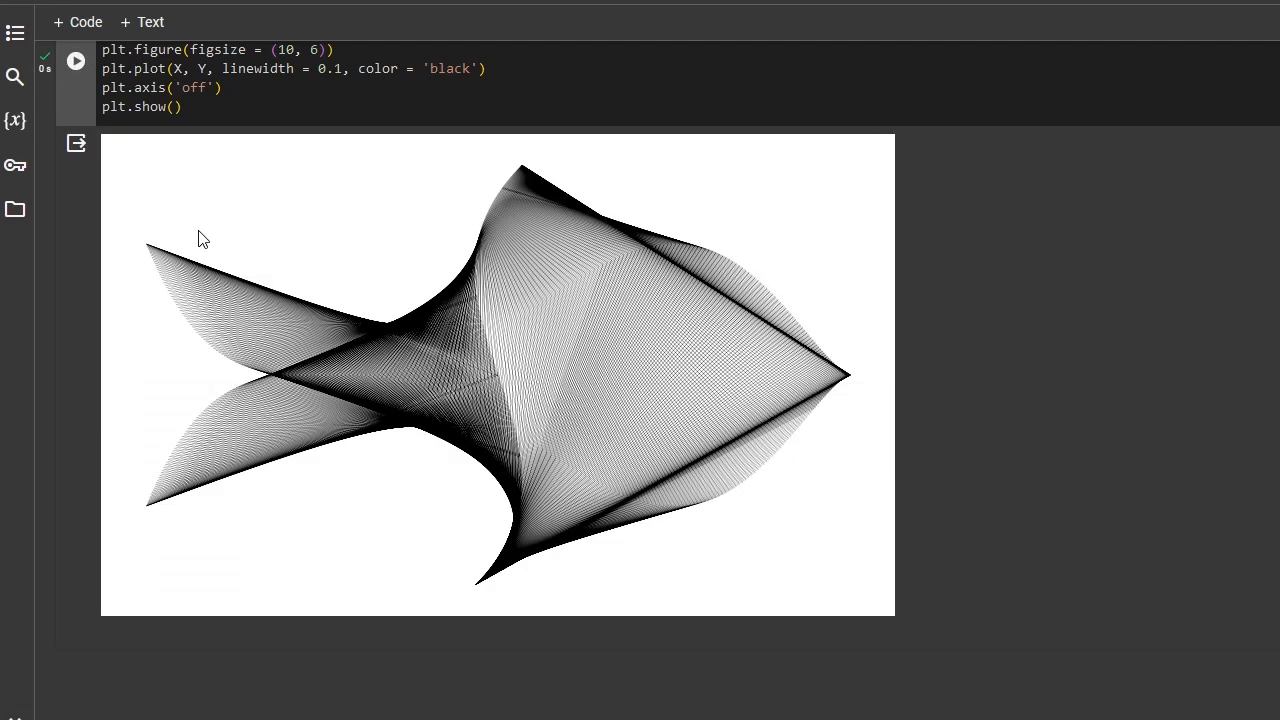
mouse_move(462, 405)
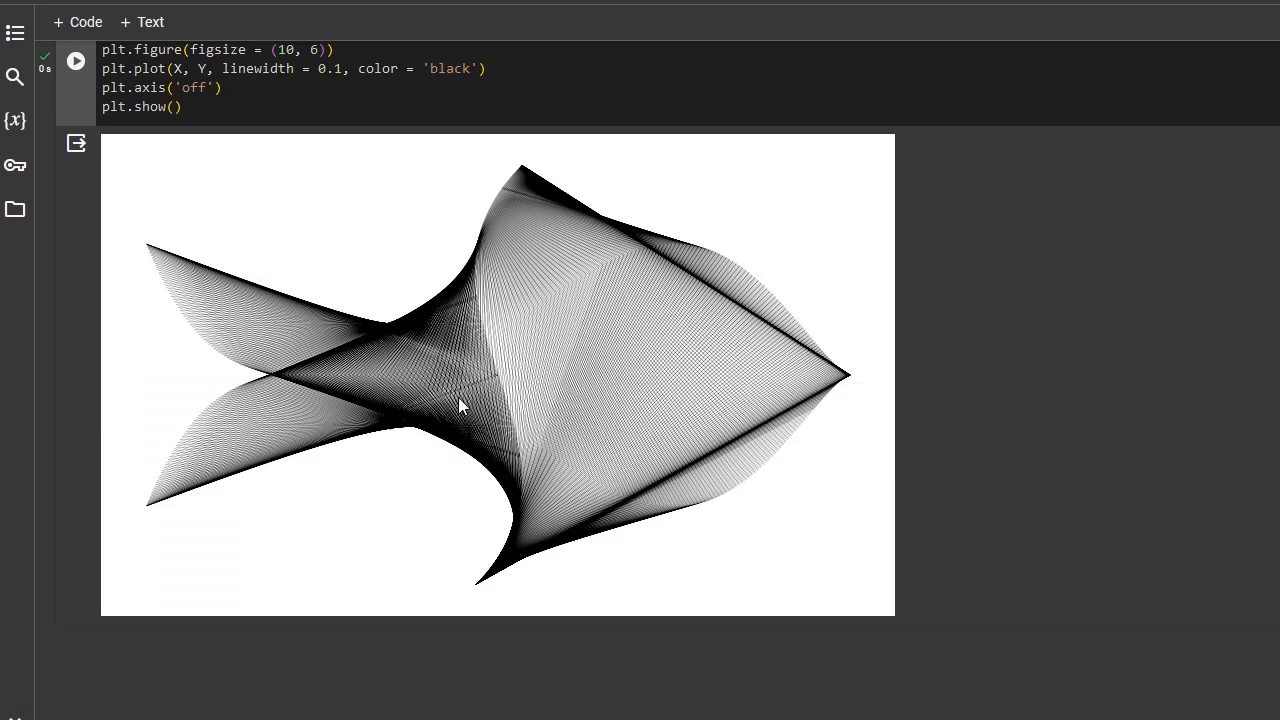
mouse_move(423, 321)
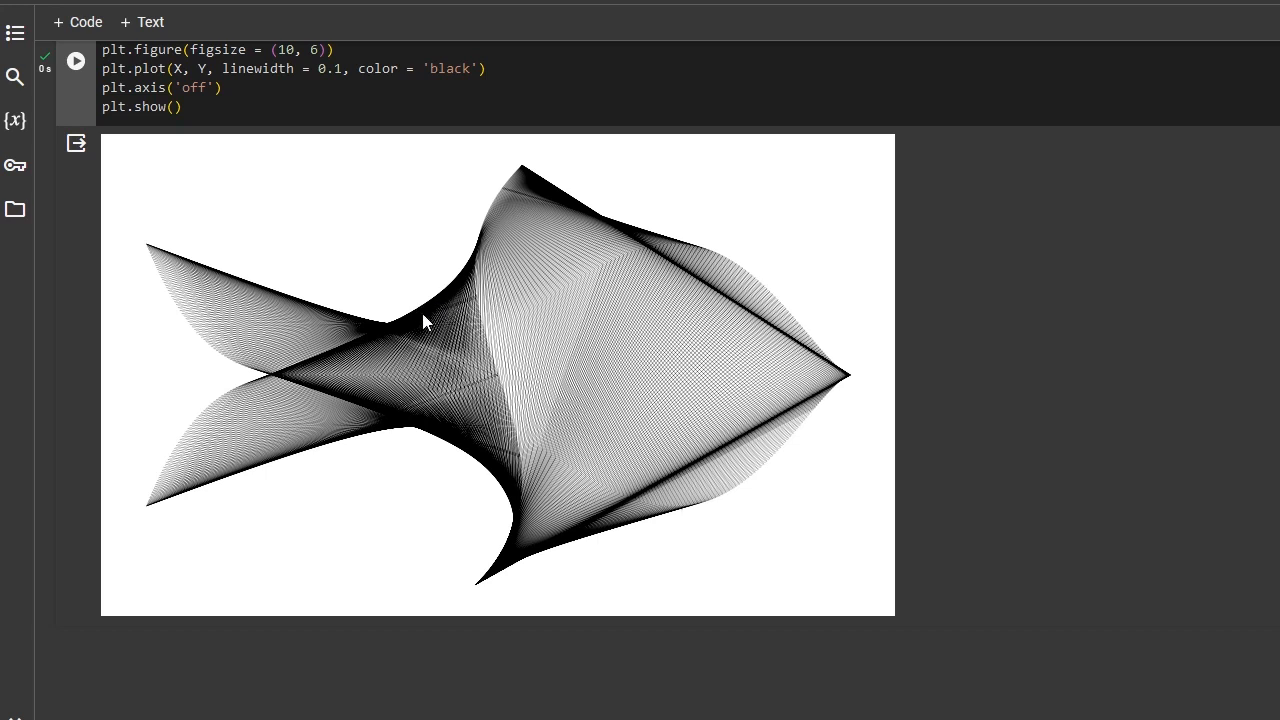
mouse_move(440, 310)
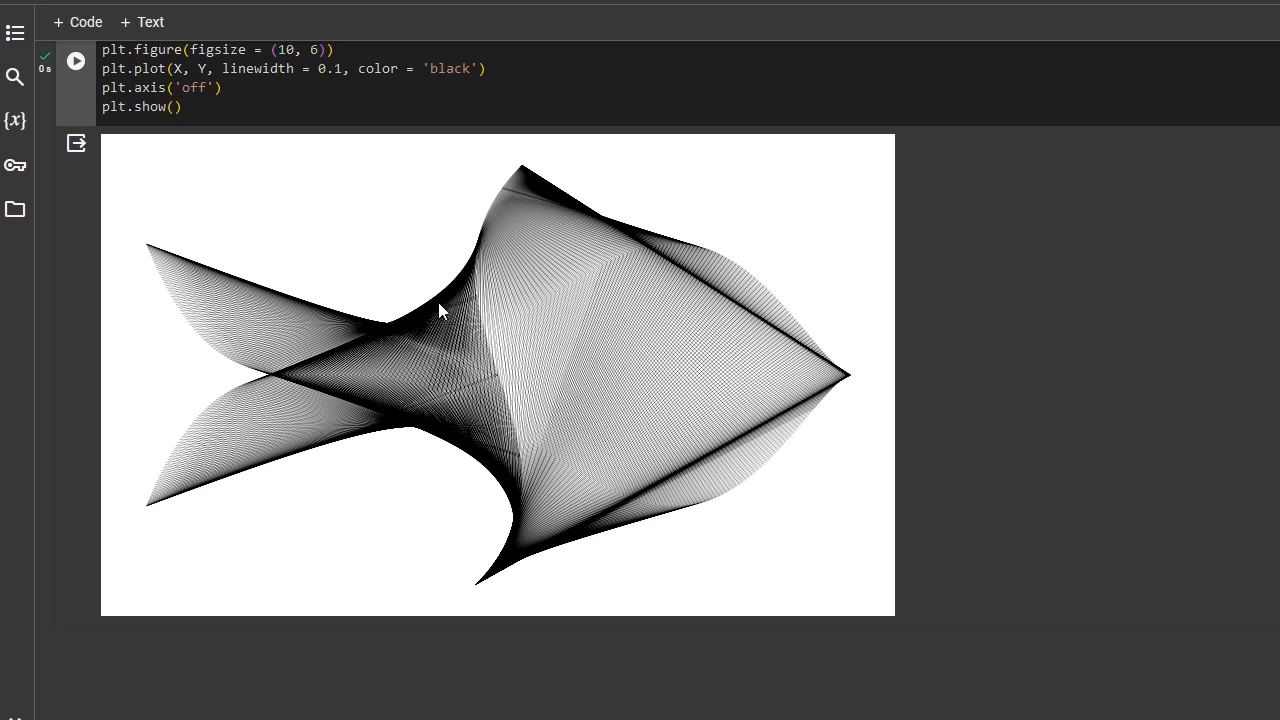
mouse_move(518, 503)
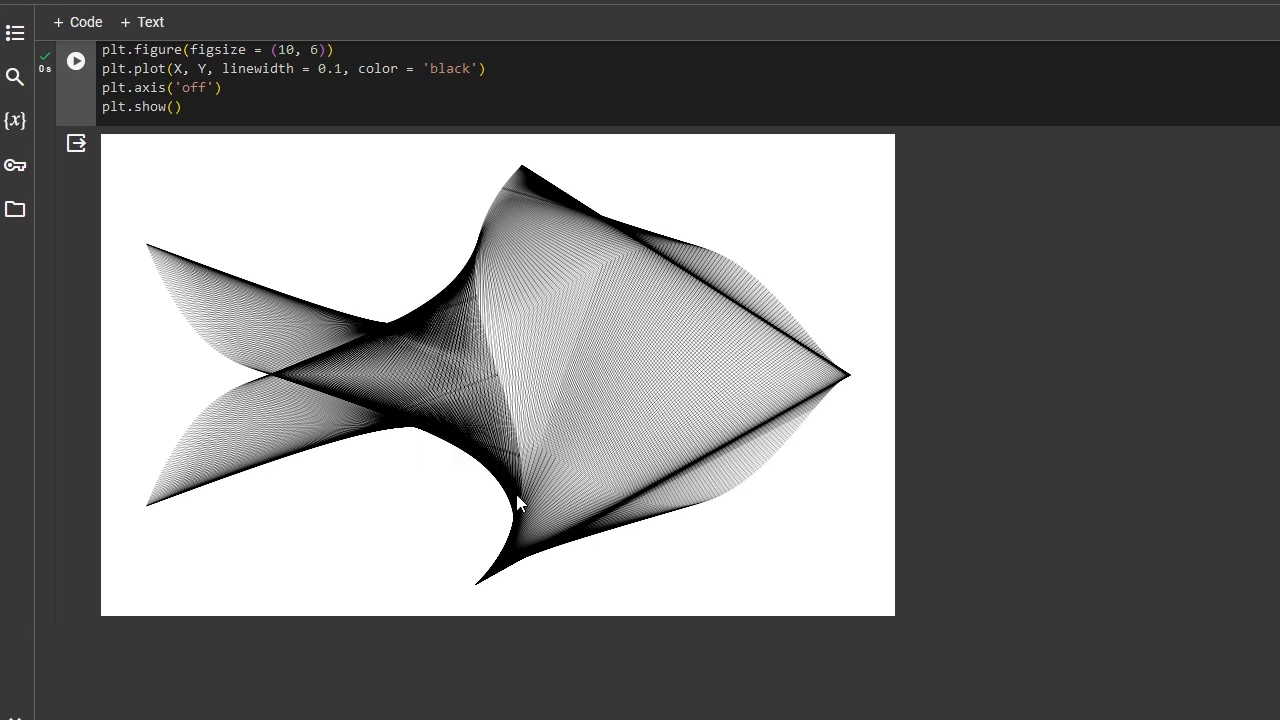
mouse_move(503, 493)
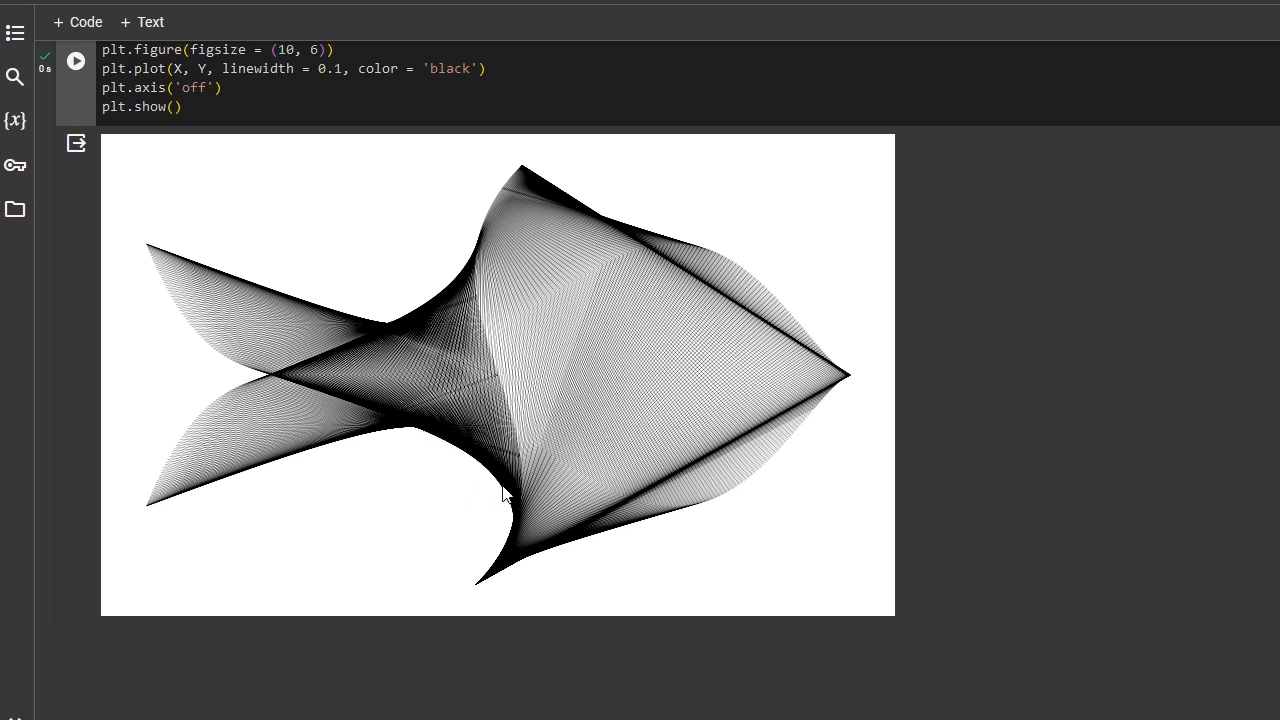
mouse_move(446, 512)
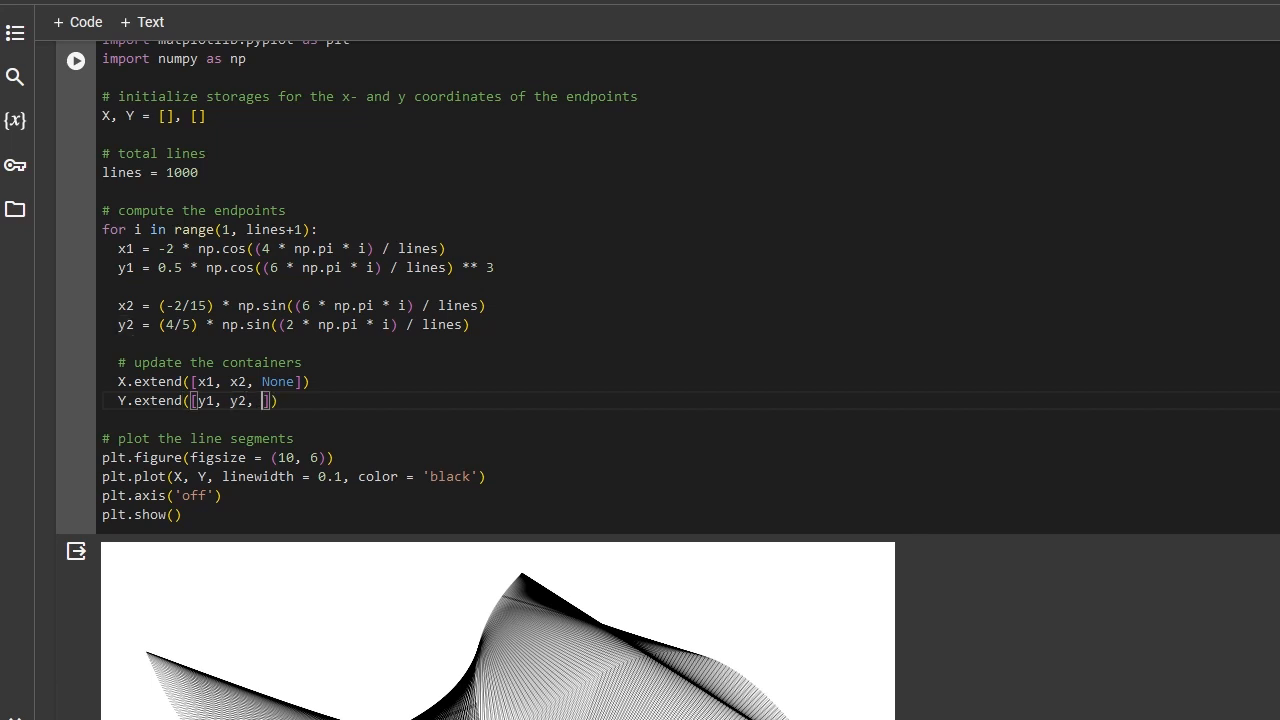
Step: Add None to Y.extend([y1, y2, None]) and rerun the cell to redraw the fish
type("None")
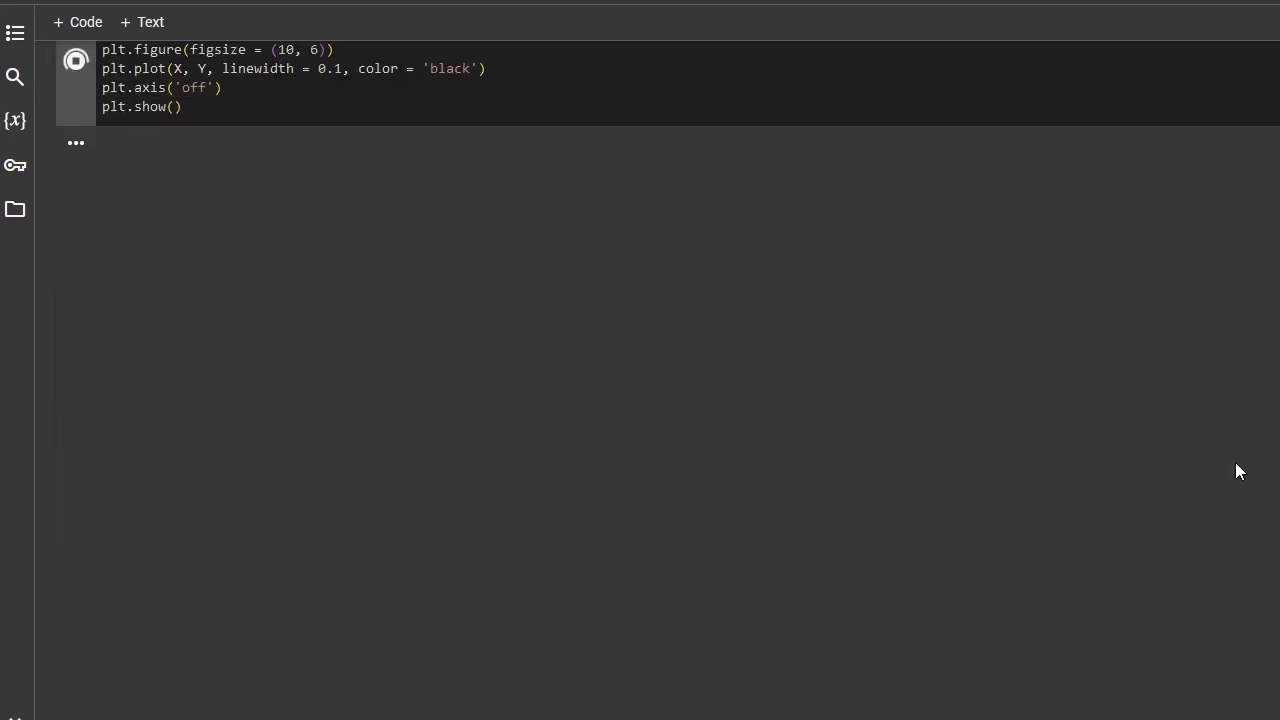
left_click(76, 61)
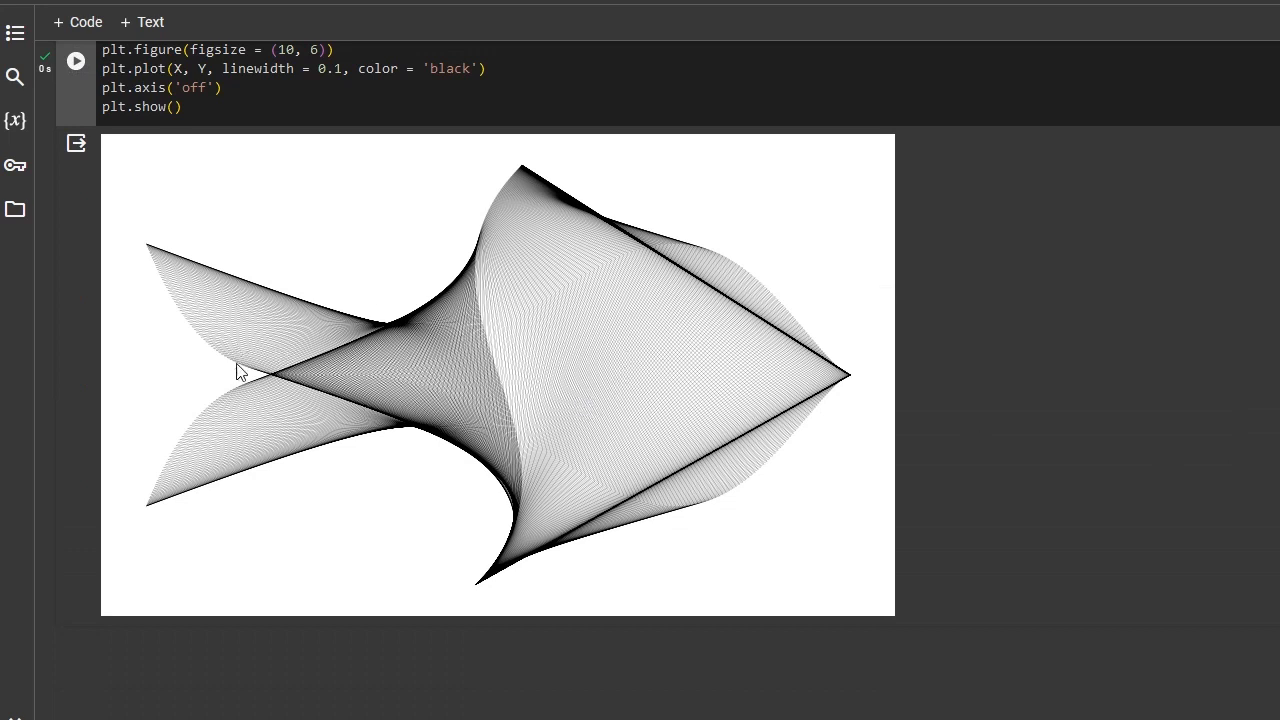
mouse_move(360, 420)
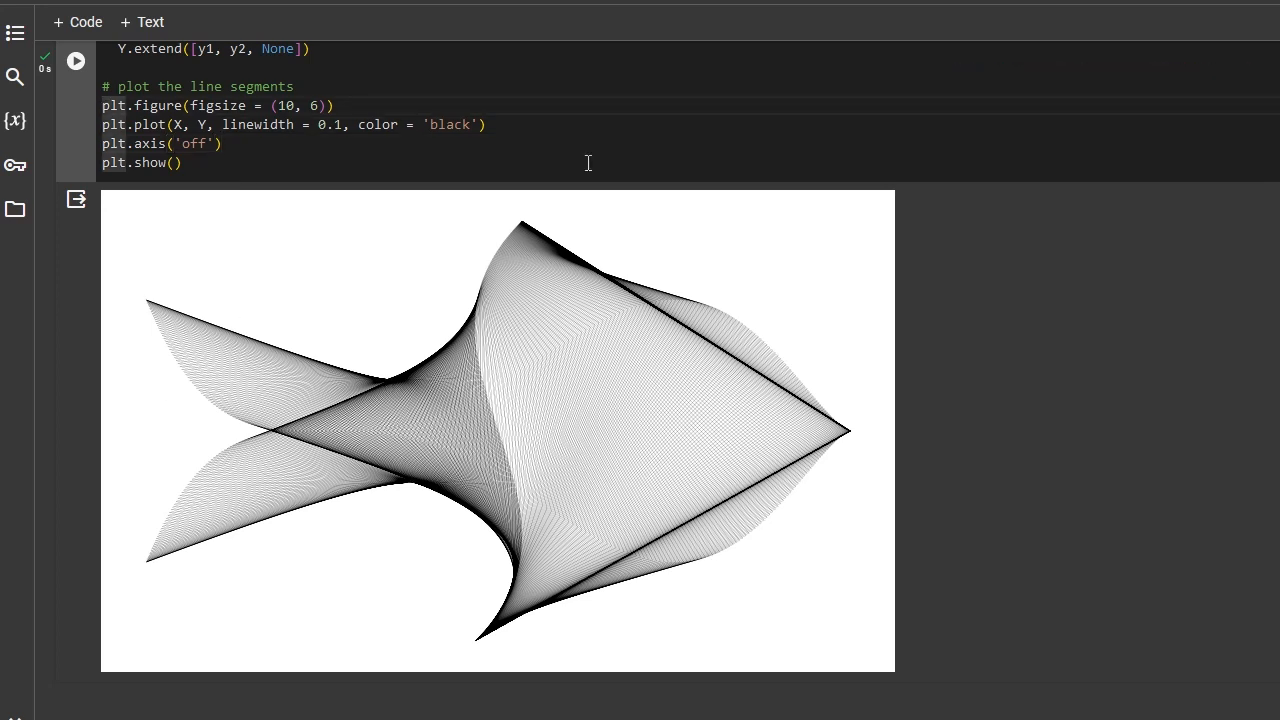
Step: Store the figure as fig, set fig.patch facecolor to 'lightblue', and rerun the cell
type("fig =")
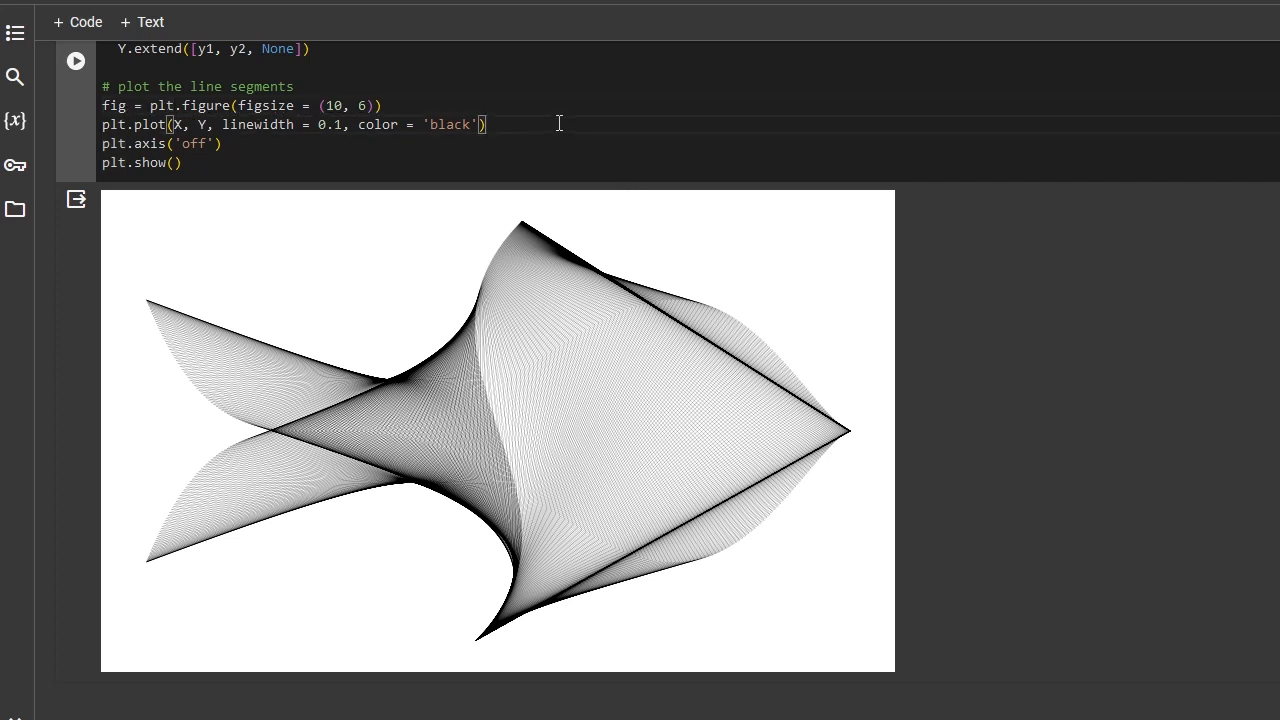
type("f")
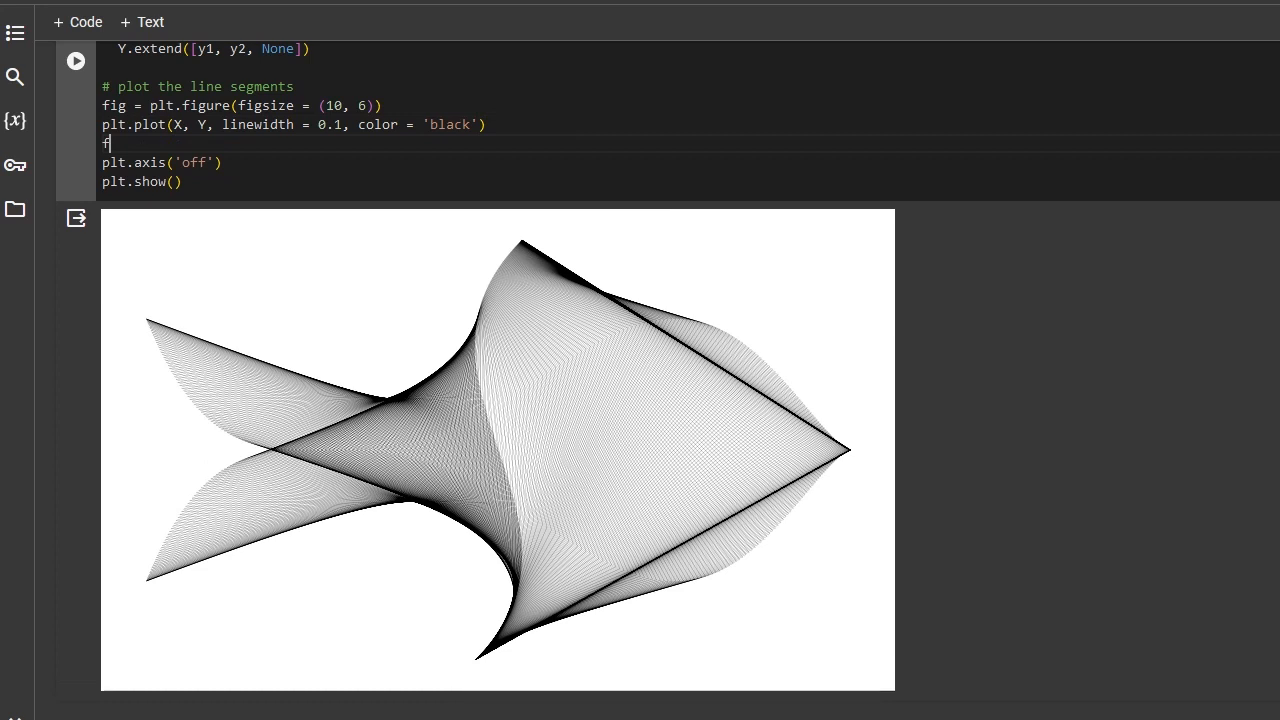
type("ig.patch")
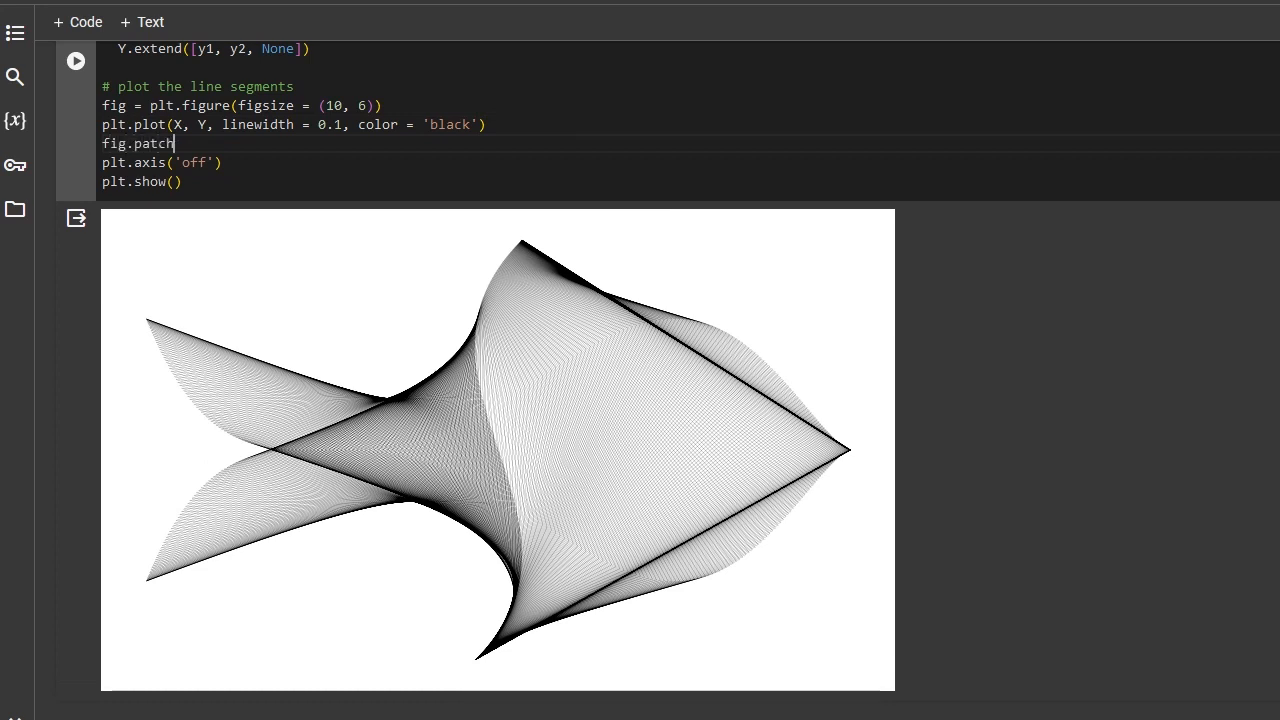
type(".set_fa")
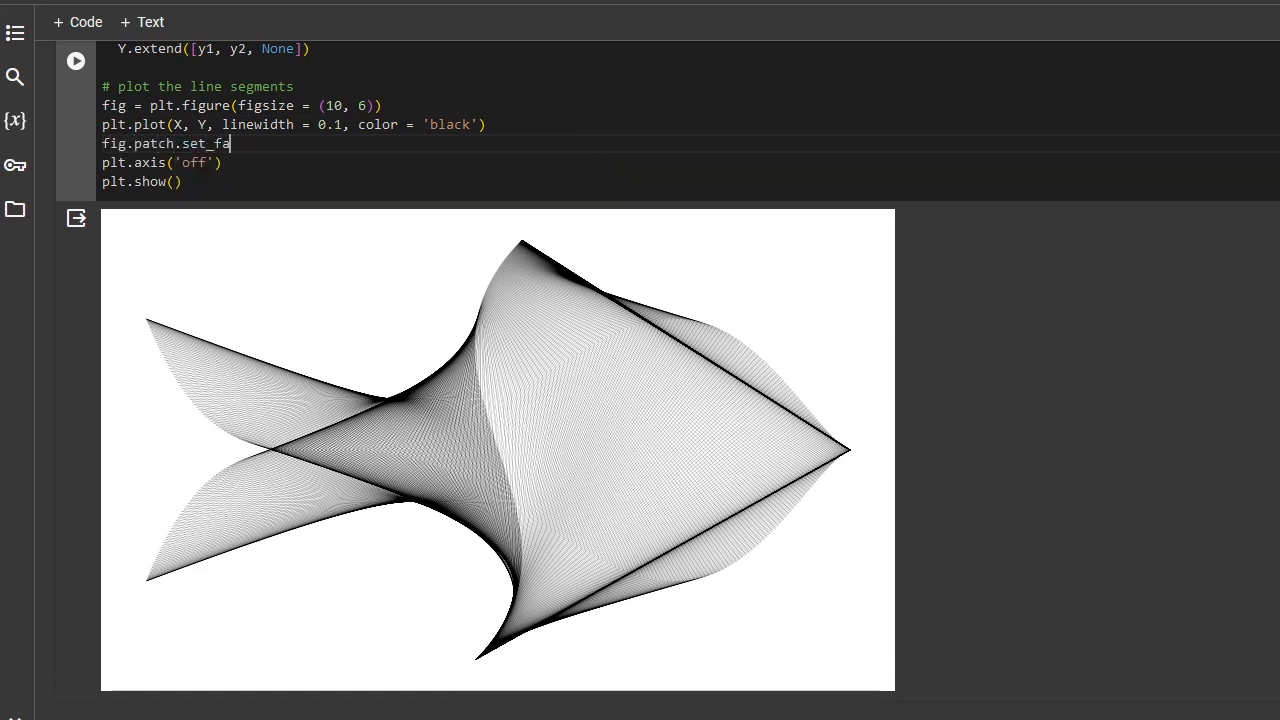
type("cecolor()")
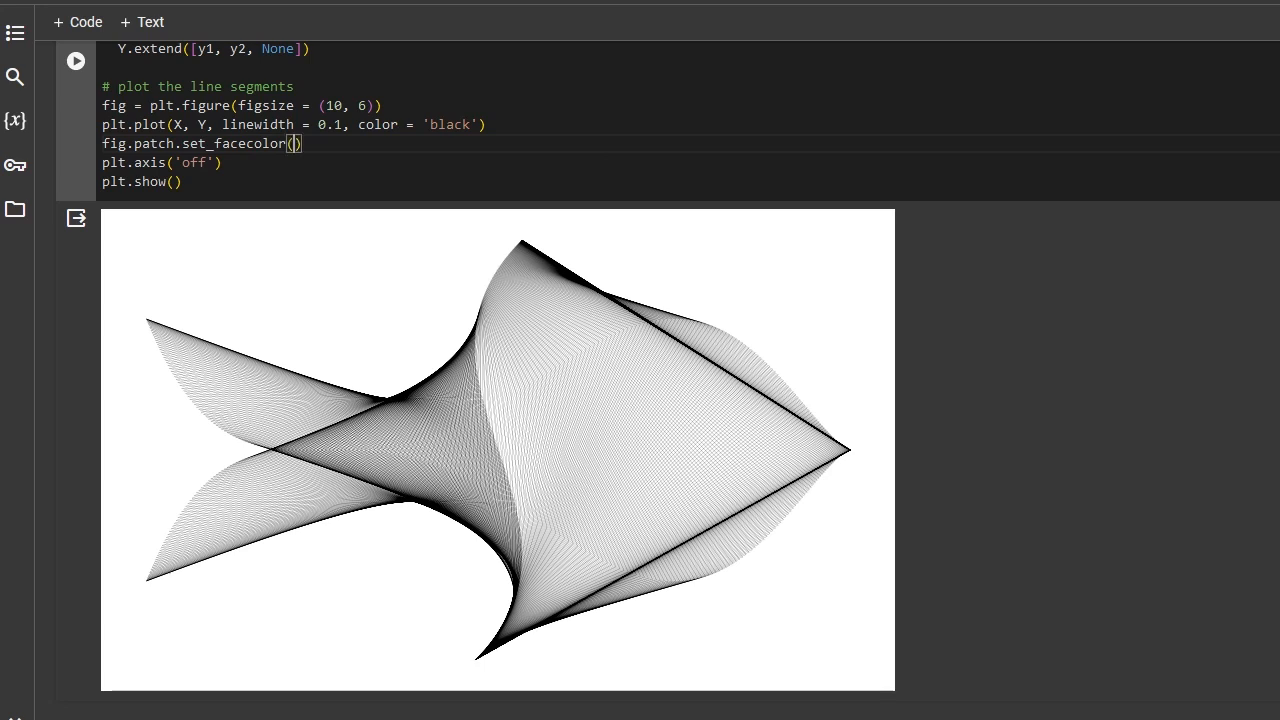
type("'lig'")
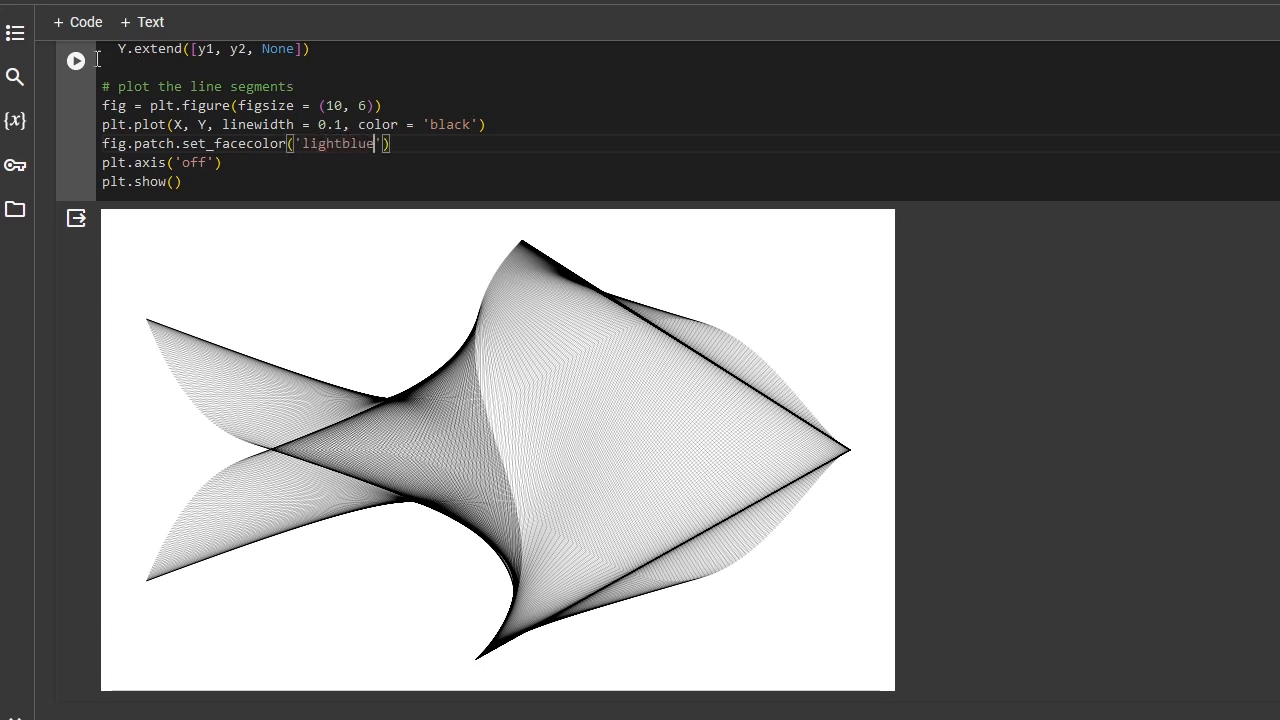
left_click(76, 60)
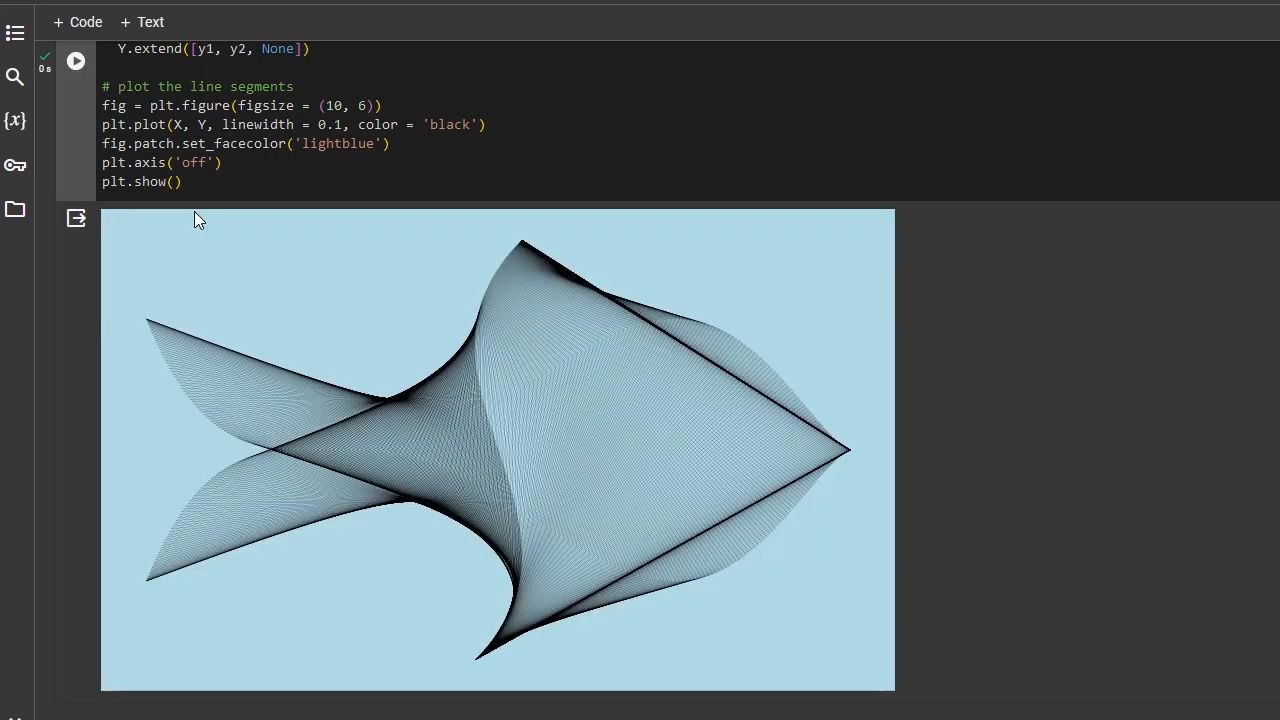
mouse_move(921, 529)
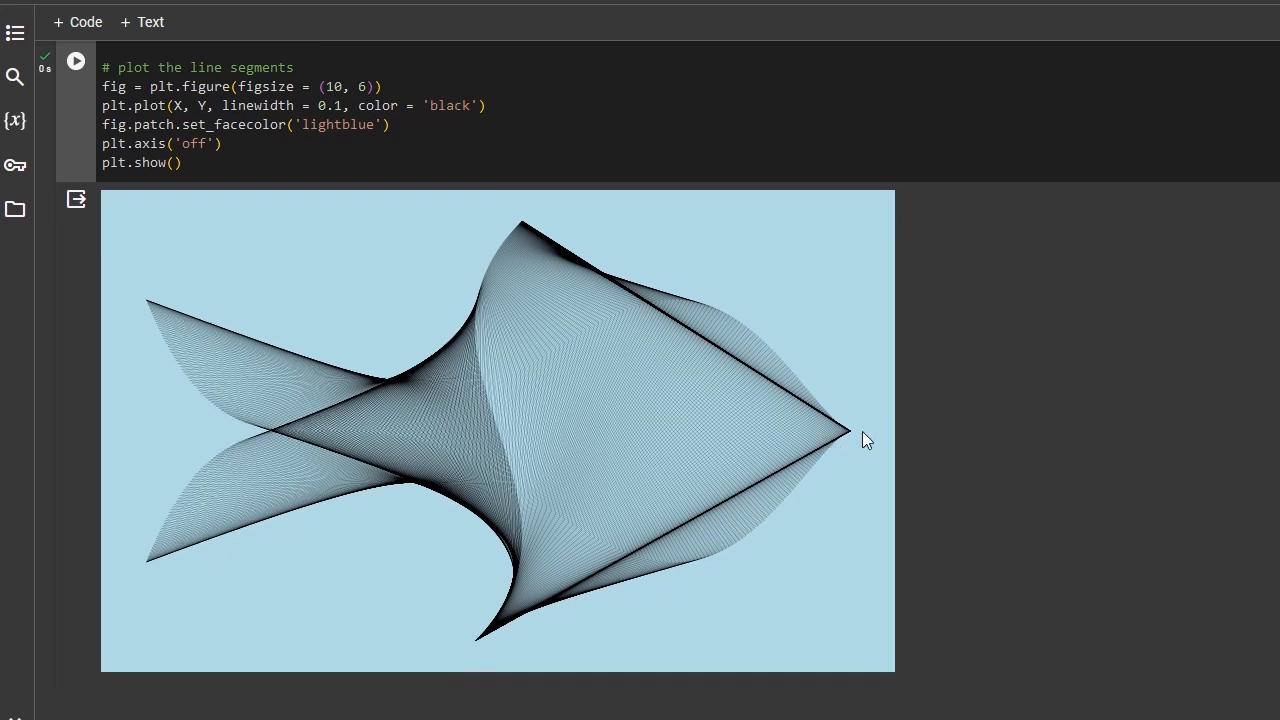
mouse_move(758, 455)
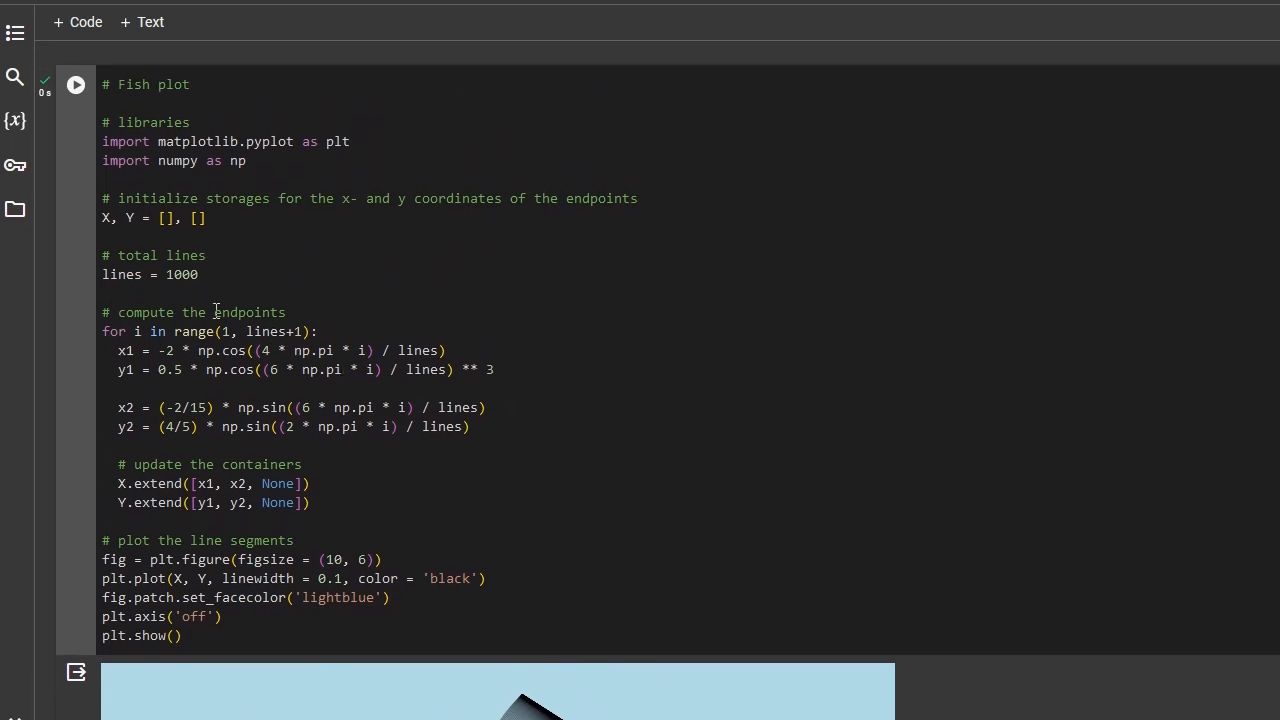
Step: Replace the lines = 1000 value with a new number starting with 50
double_click(182, 274)
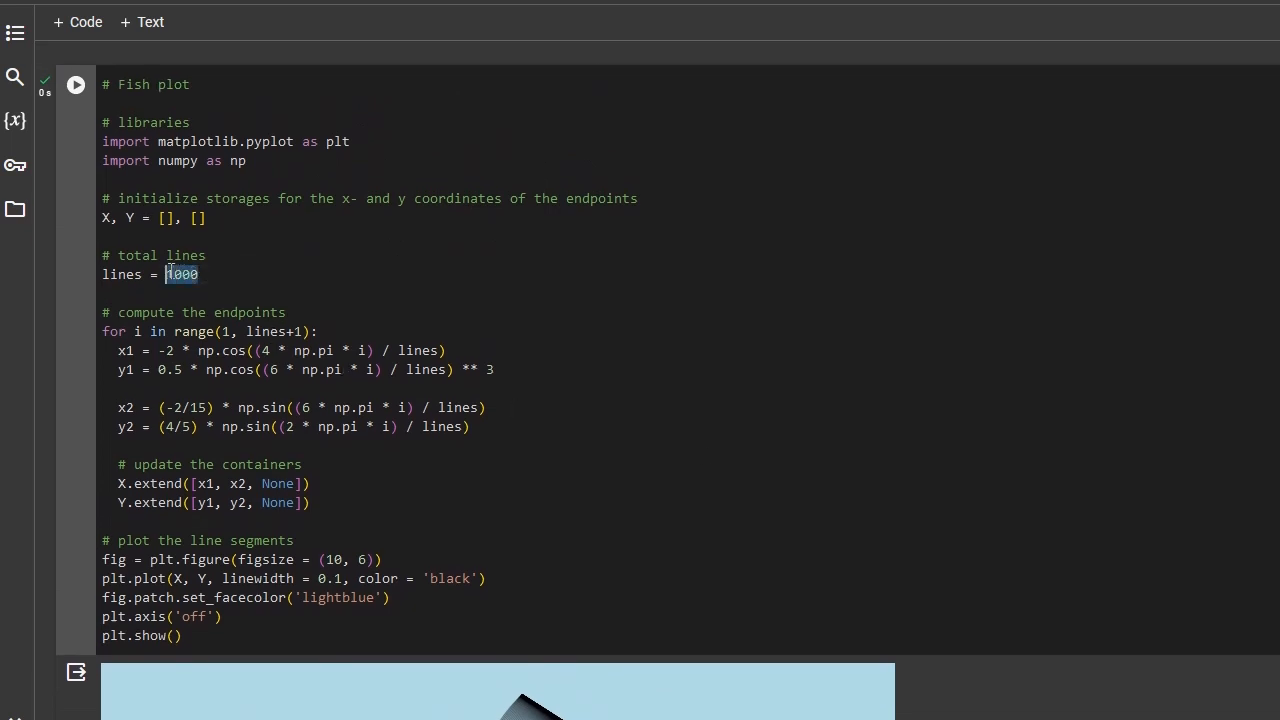
type("50")
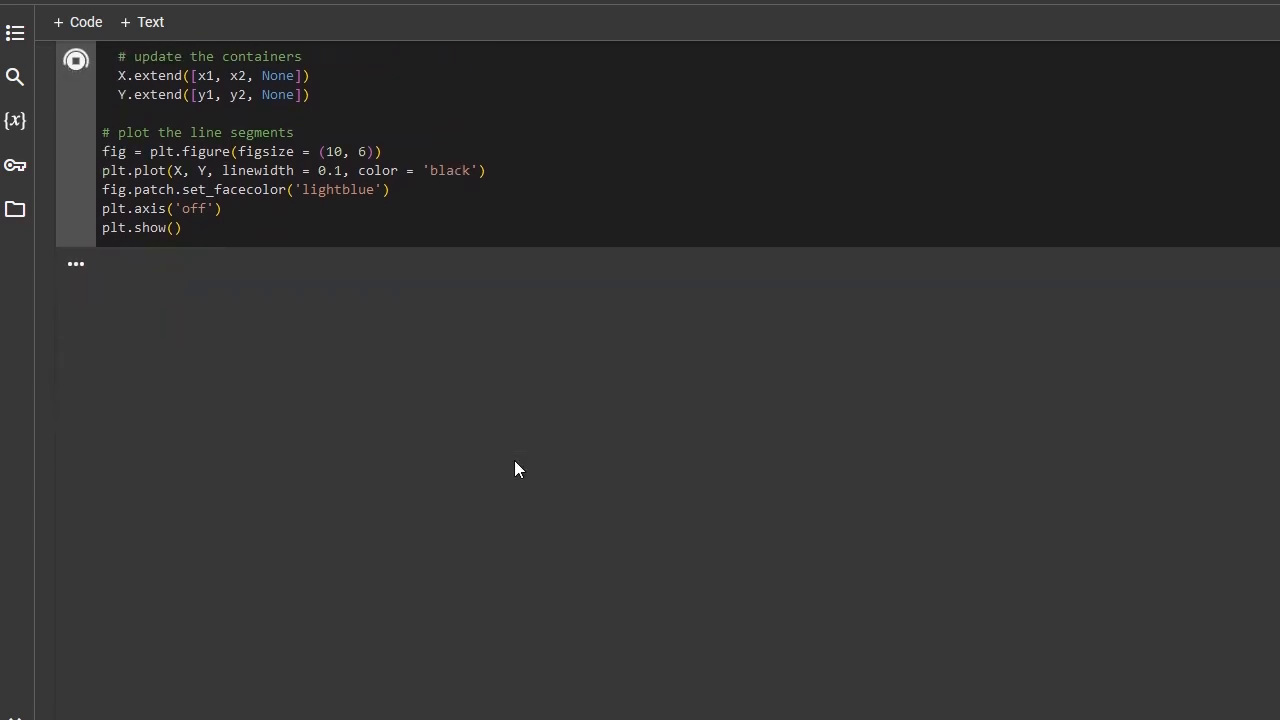
Step: Rerun the cell and scroll down to view the rounded-head fish on light blue
left_click(76, 60)
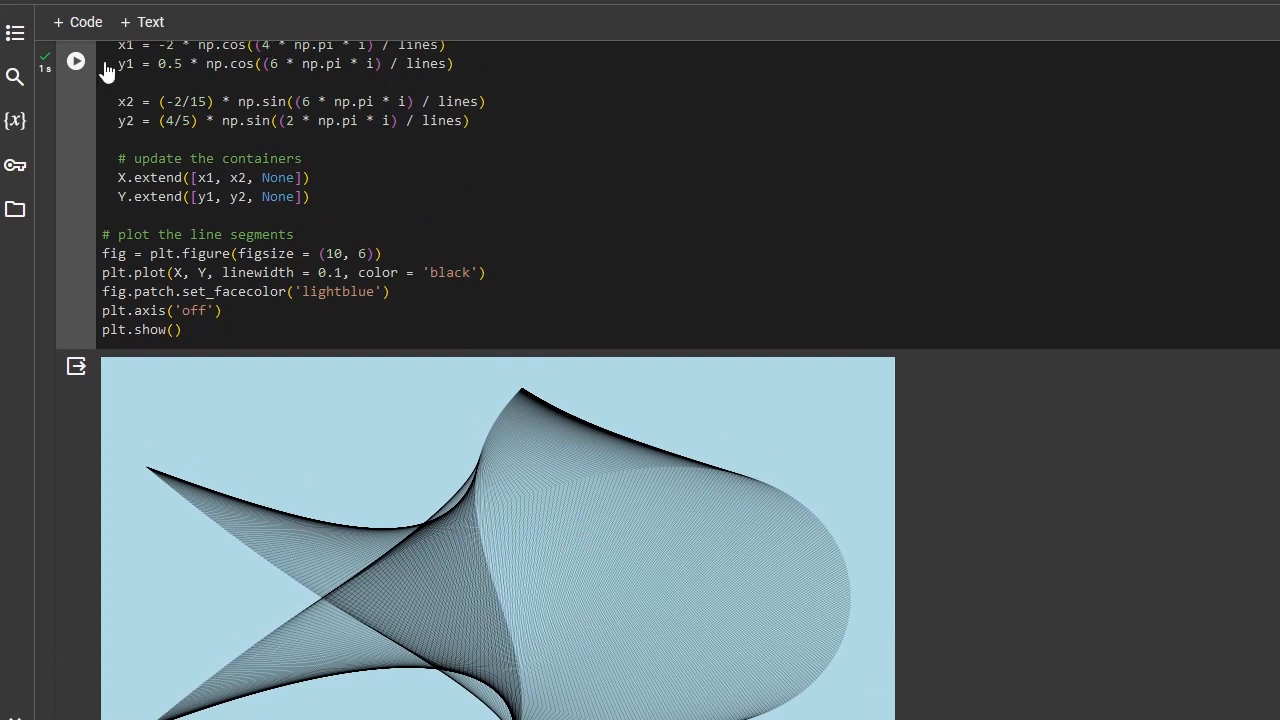
scroll("down", 3)
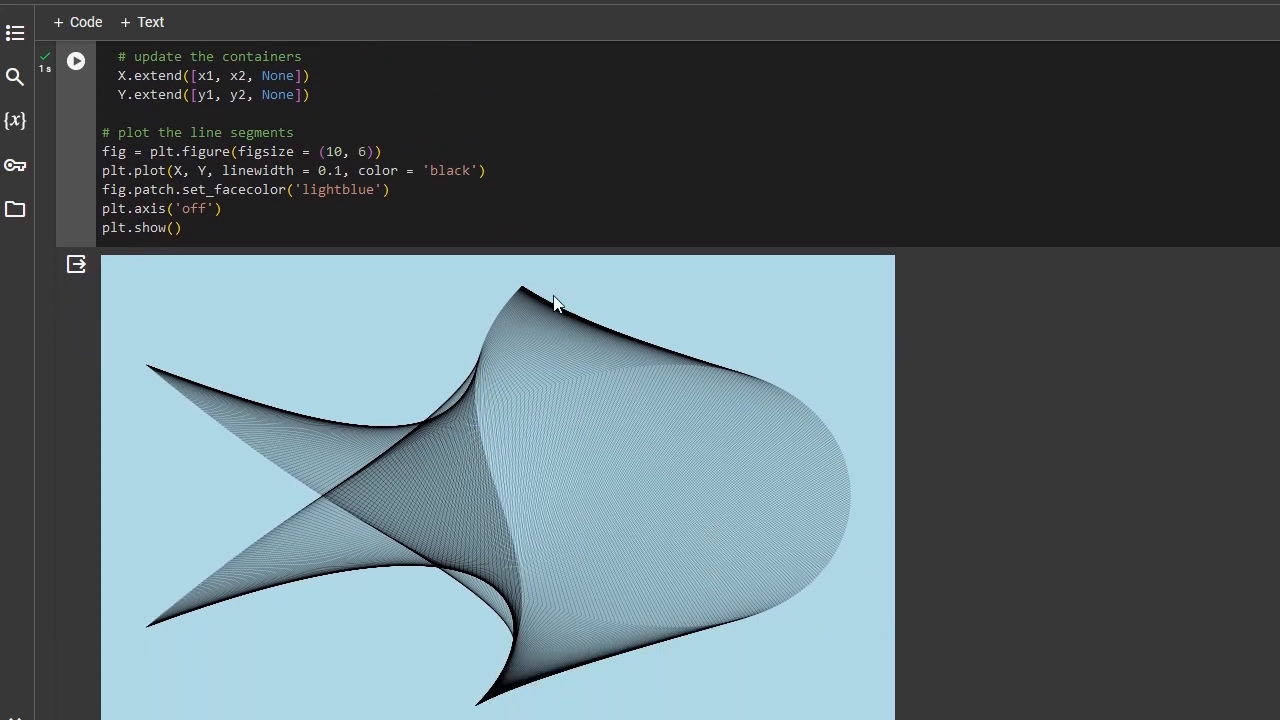
mouse_move(583, 657)
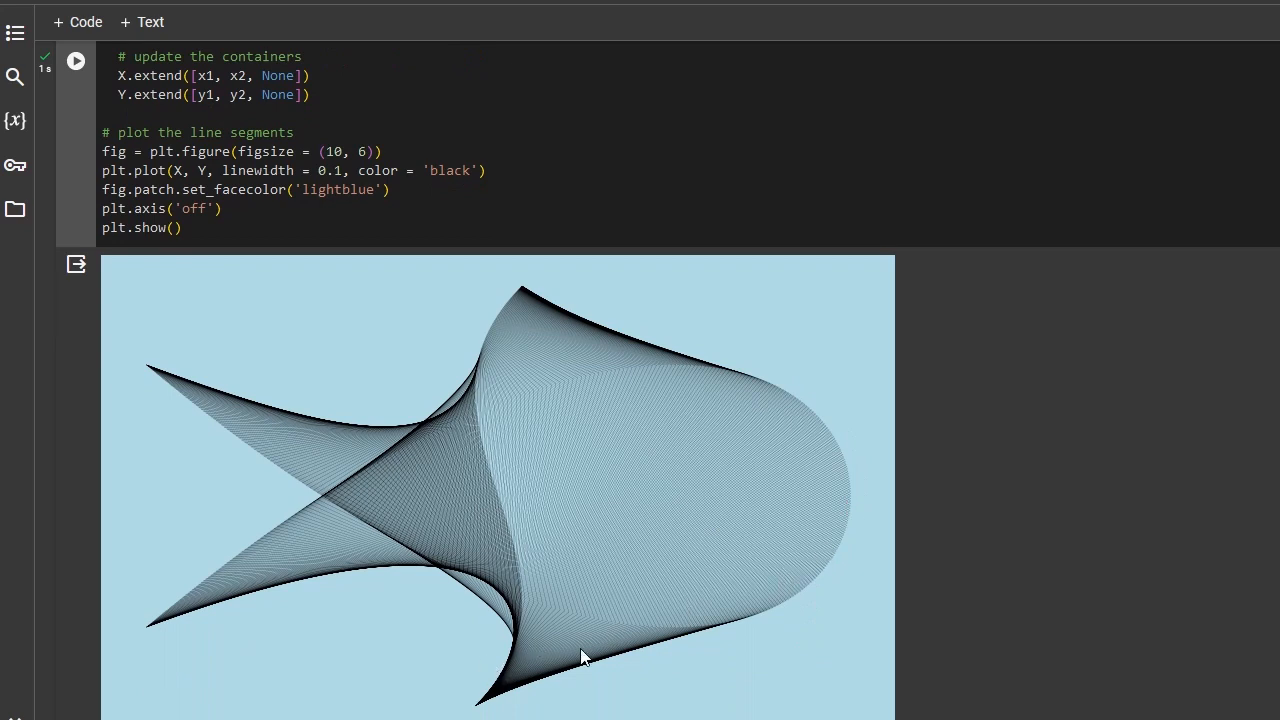
mouse_move(490, 283)
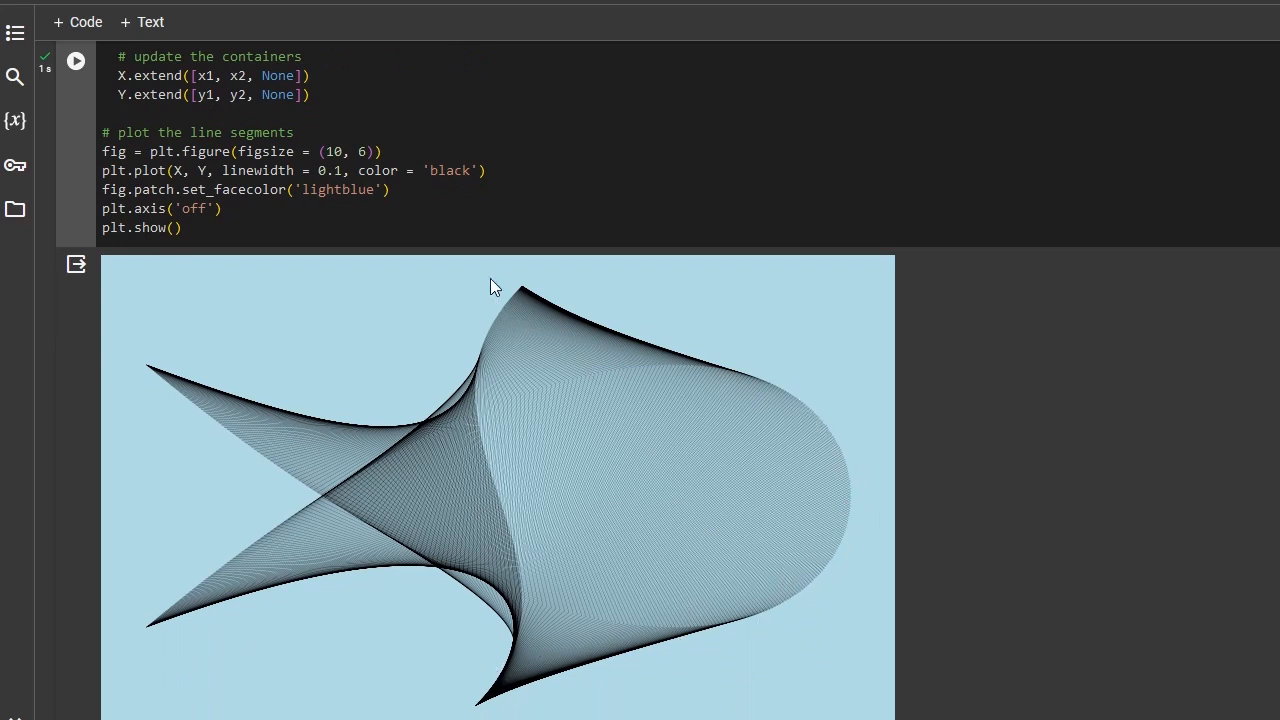
scroll("down", 3)
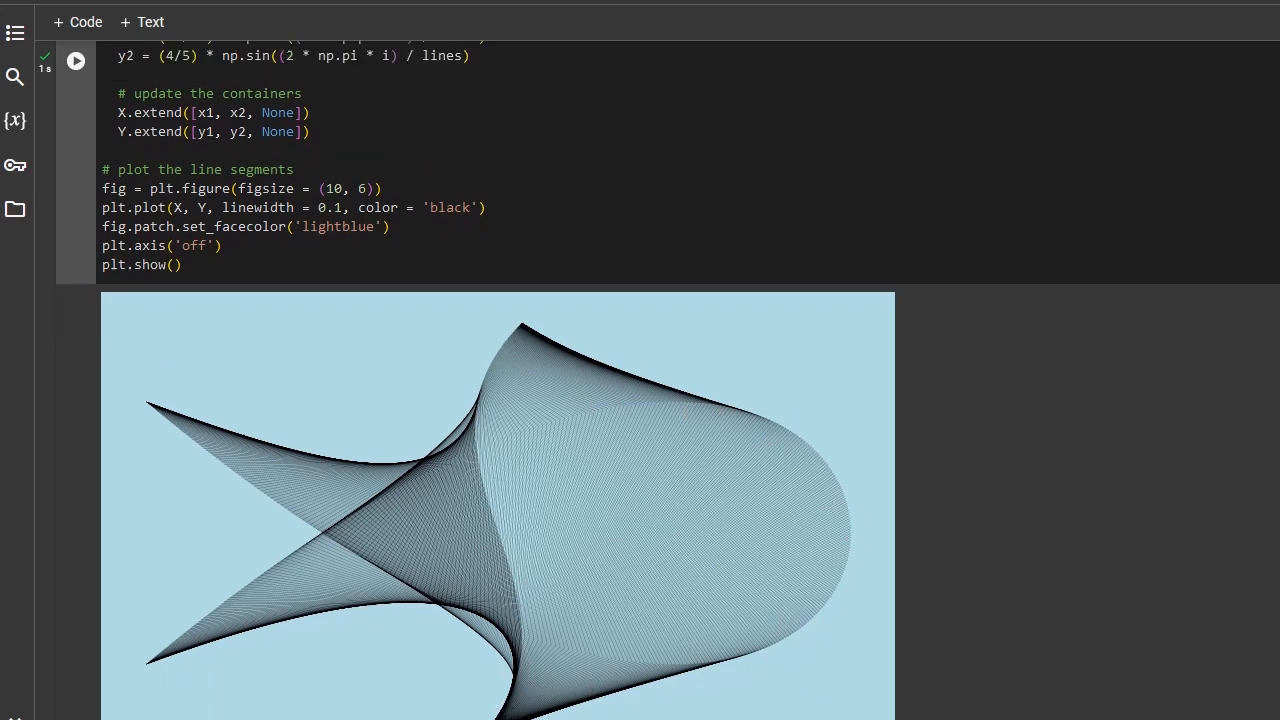